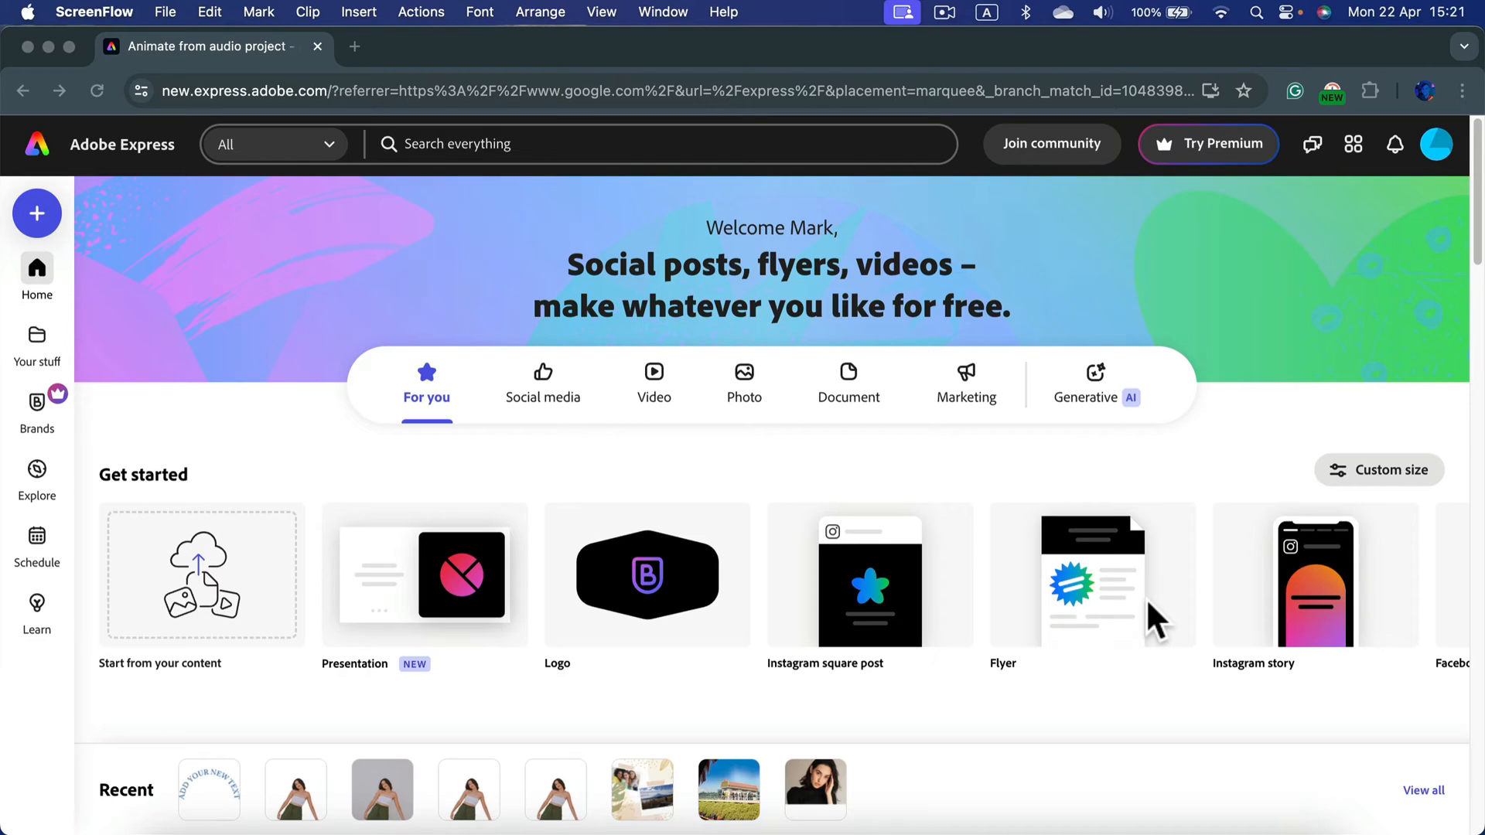
{"action": "mouse_move", "coordinate": [745, 393]}
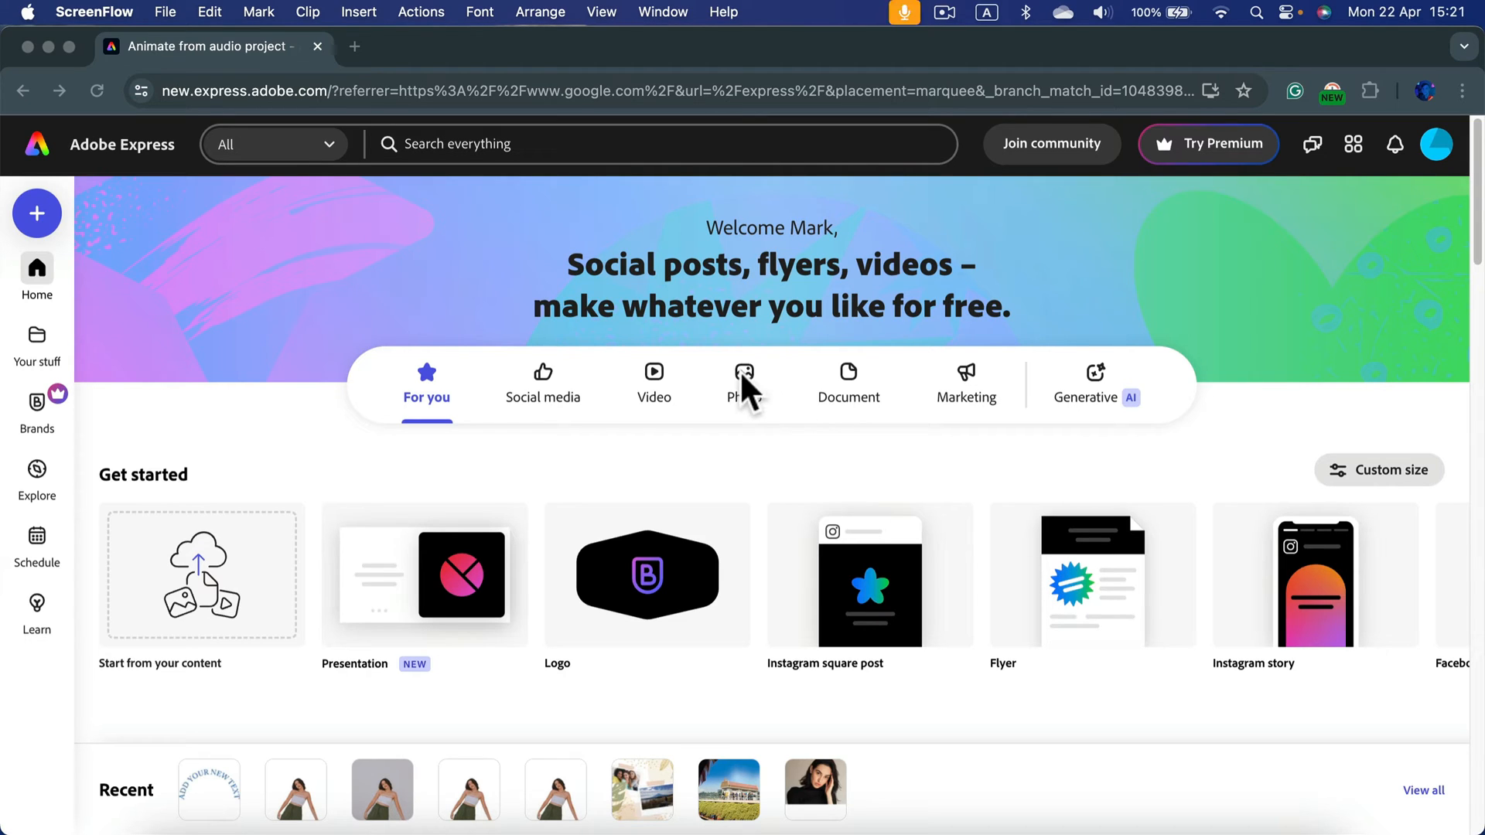
{"action": "mouse_move", "coordinate": [749, 407]}
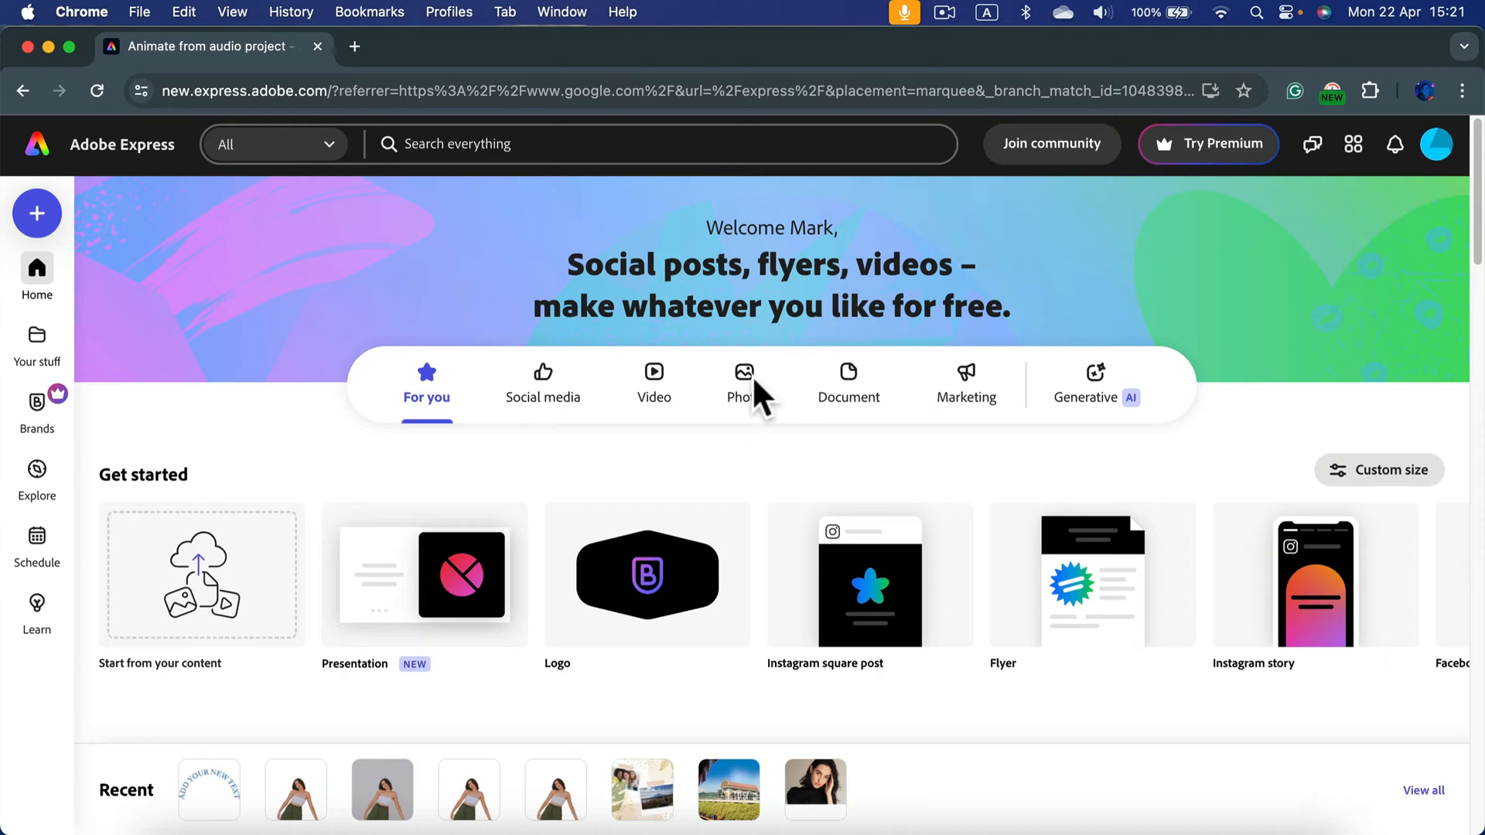
- Switch the home page to the Photo category with 'Start from your photo'
{"action": "left_click", "coordinate": [745, 384]}
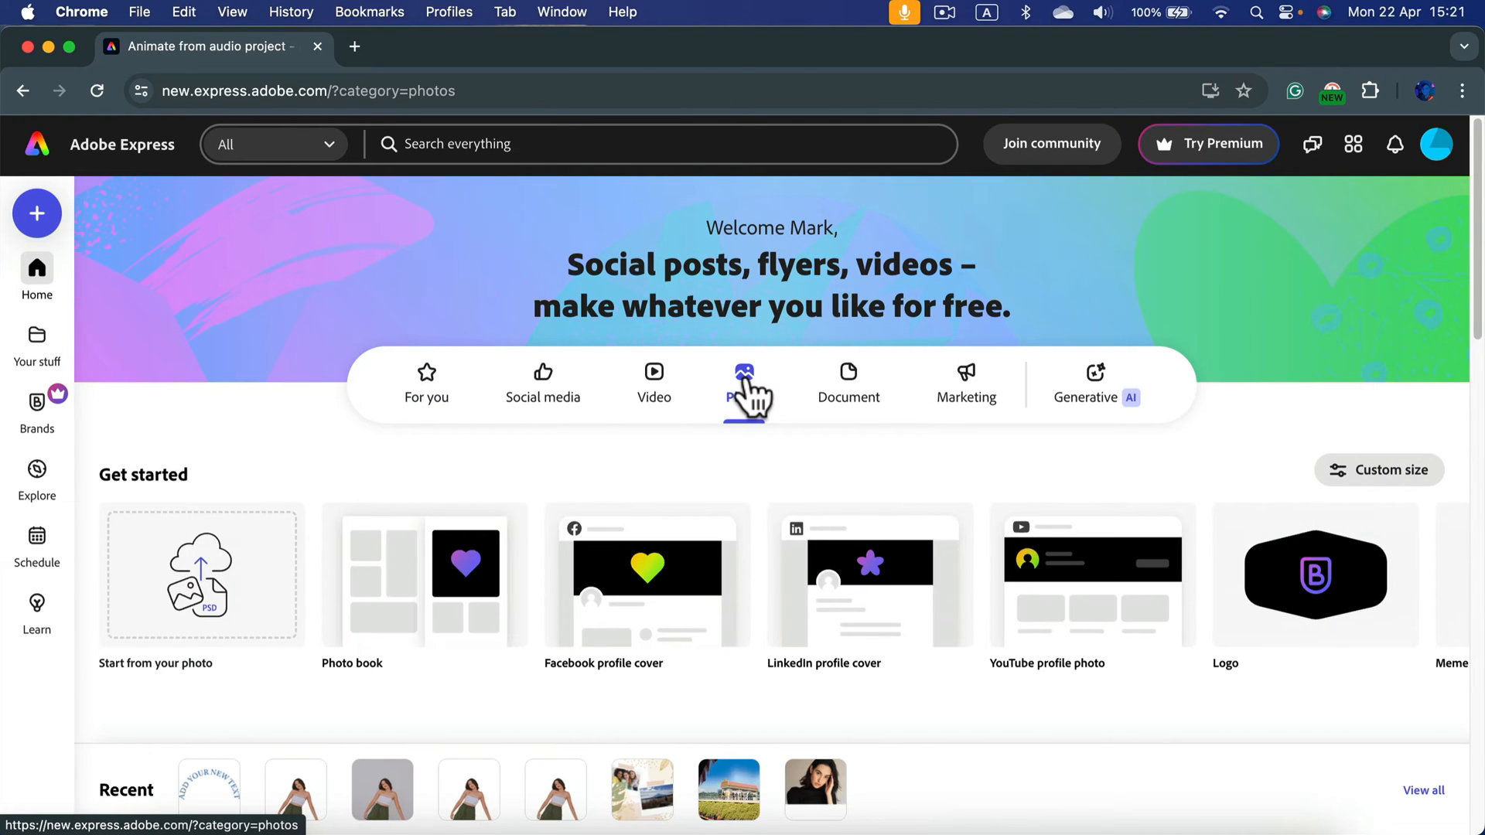
{"action": "left_click", "coordinate": [744, 383]}
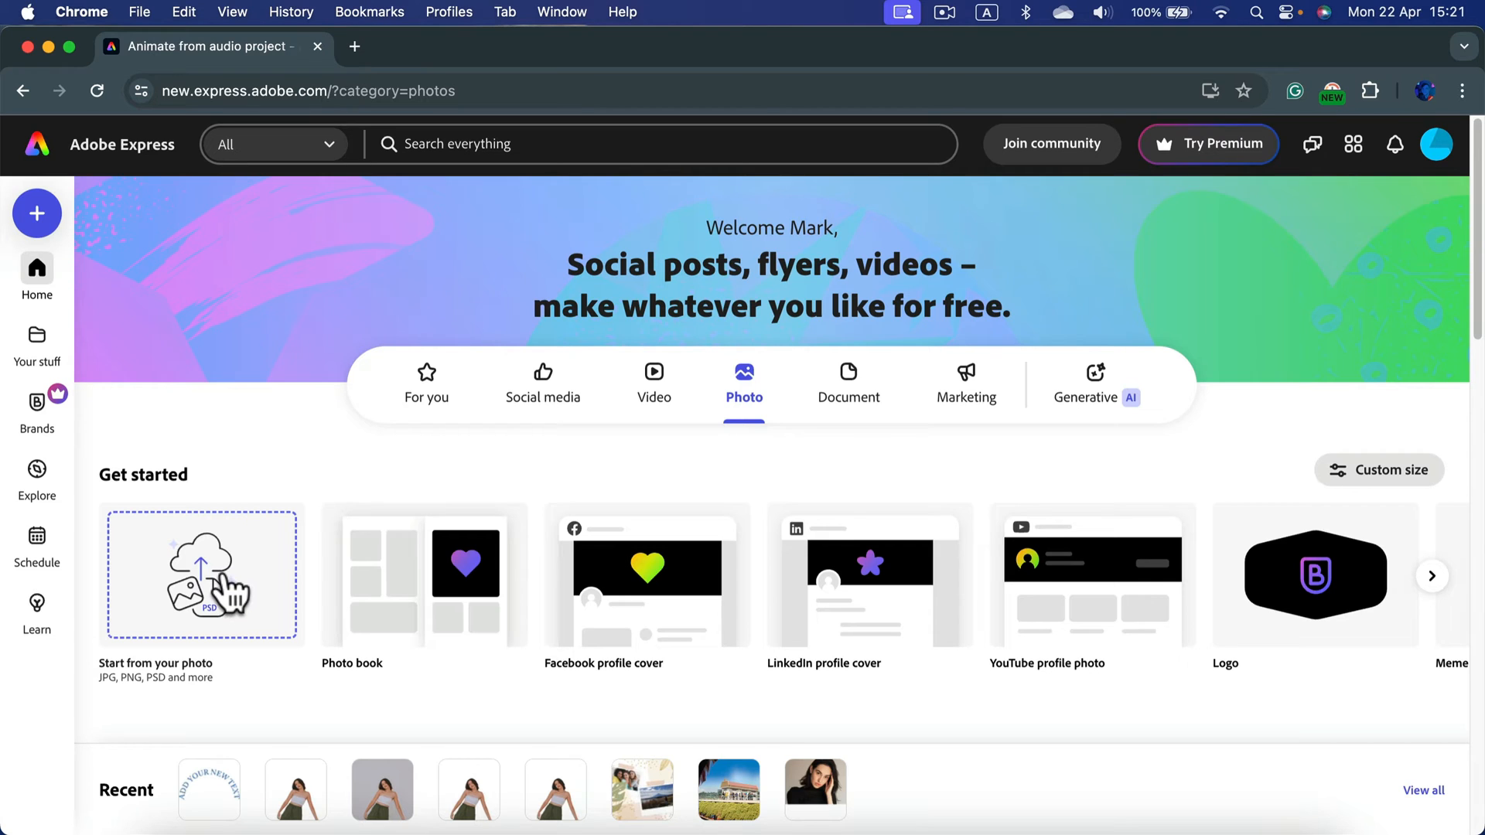
- Create a new design from SamplePhoto.jpg at its original aspect ratio
{"action": "left_click", "coordinate": [201, 576]}
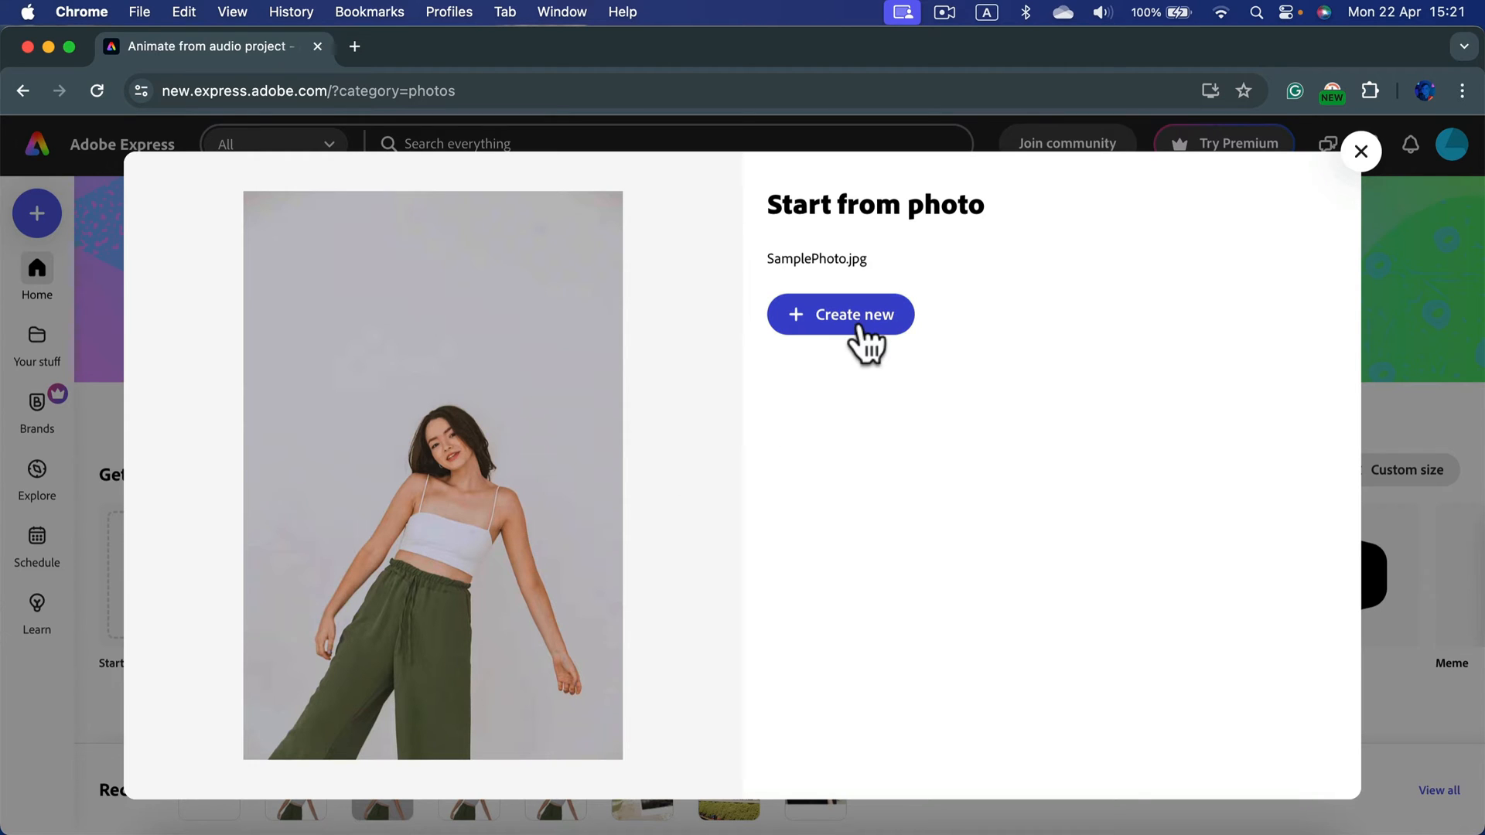
{"action": "left_click", "coordinate": [840, 314]}
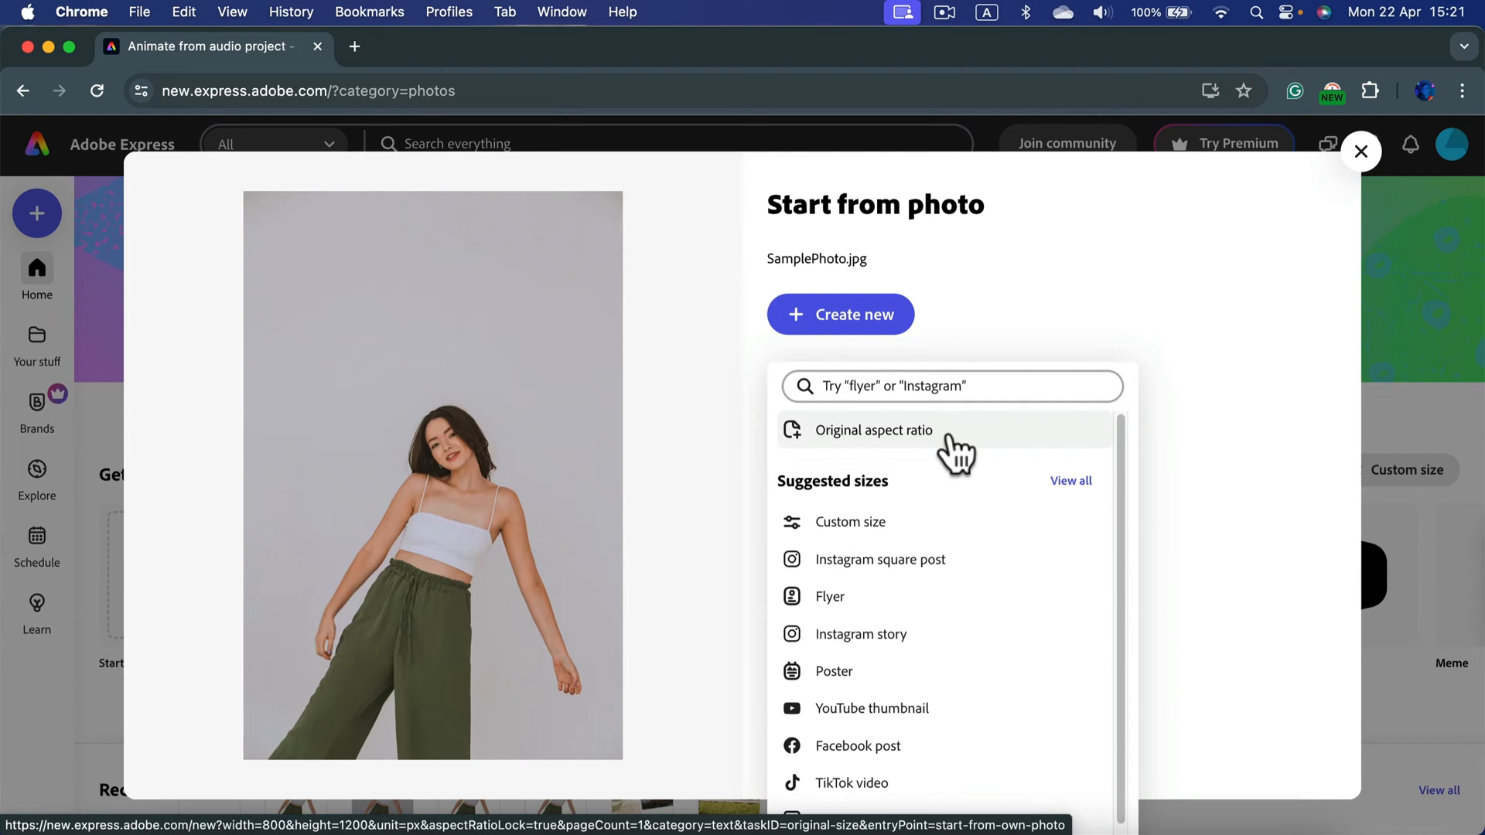
{"action": "left_click", "coordinate": [872, 430]}
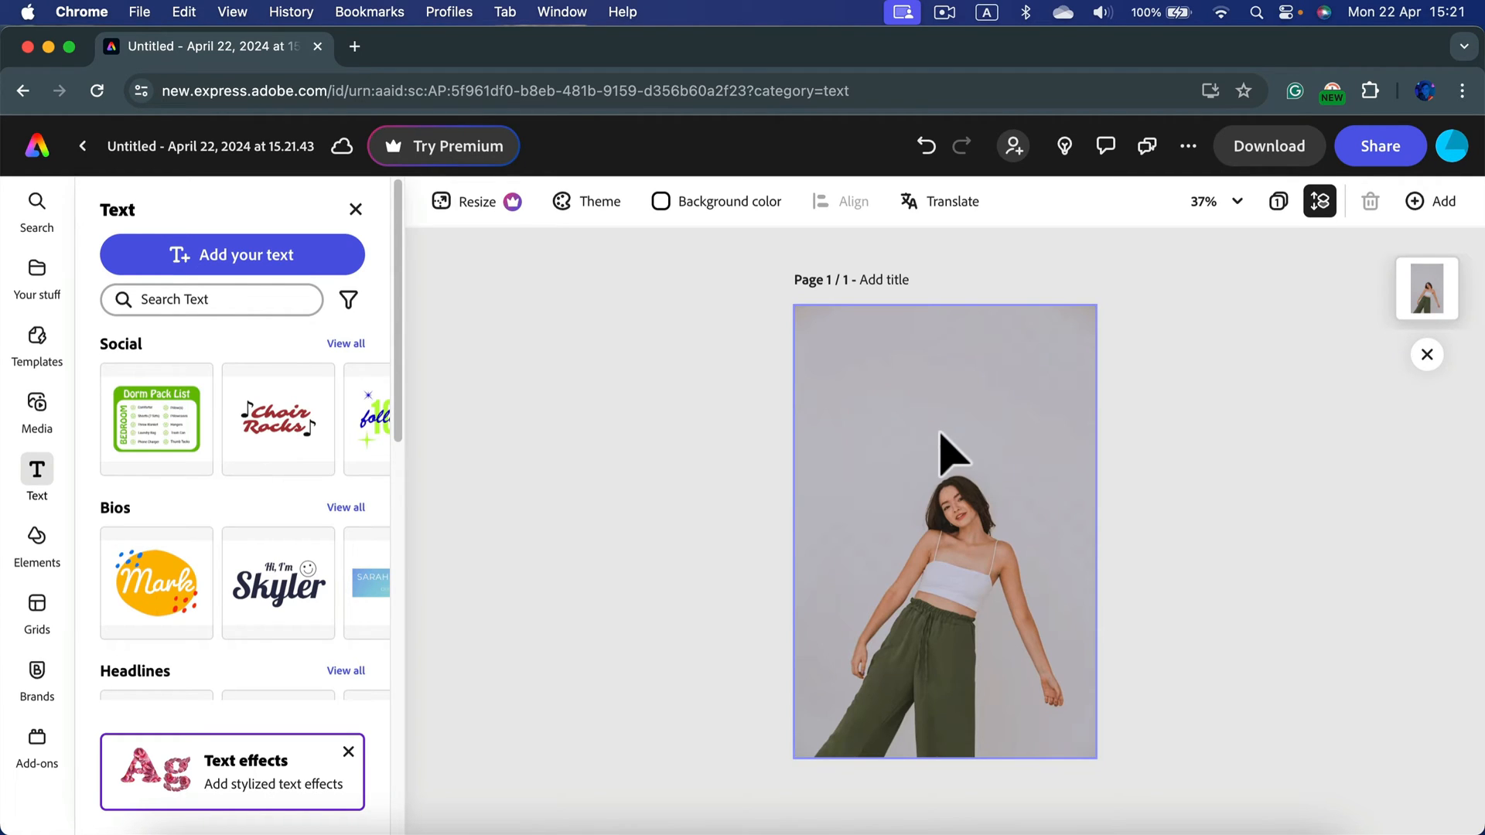
{"action": "mouse_move", "coordinate": [976, 450]}
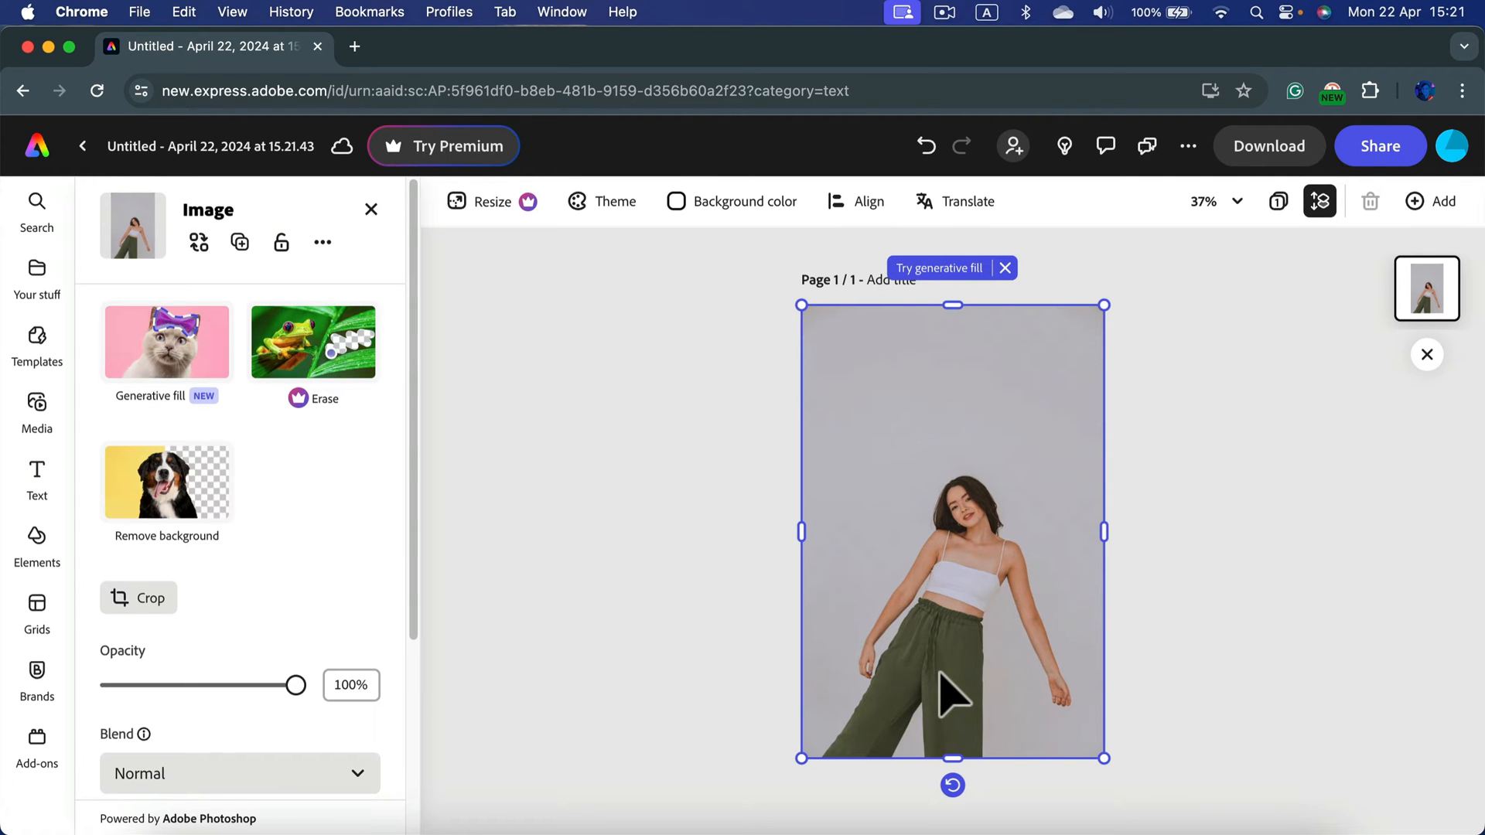
{"action": "mouse_move", "coordinate": [235, 568]}
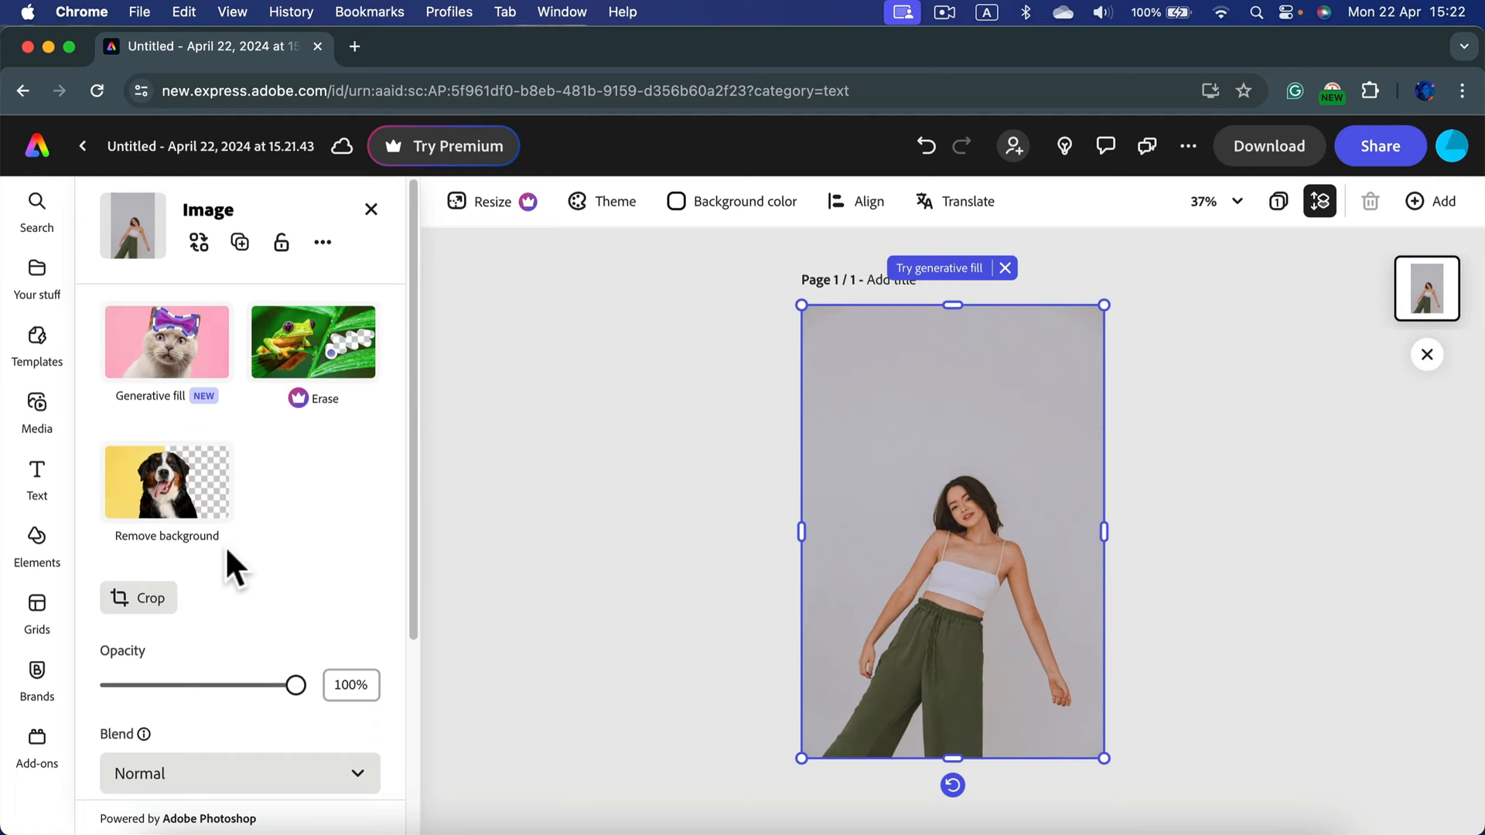
{"action": "mouse_move", "coordinate": [166, 481]}
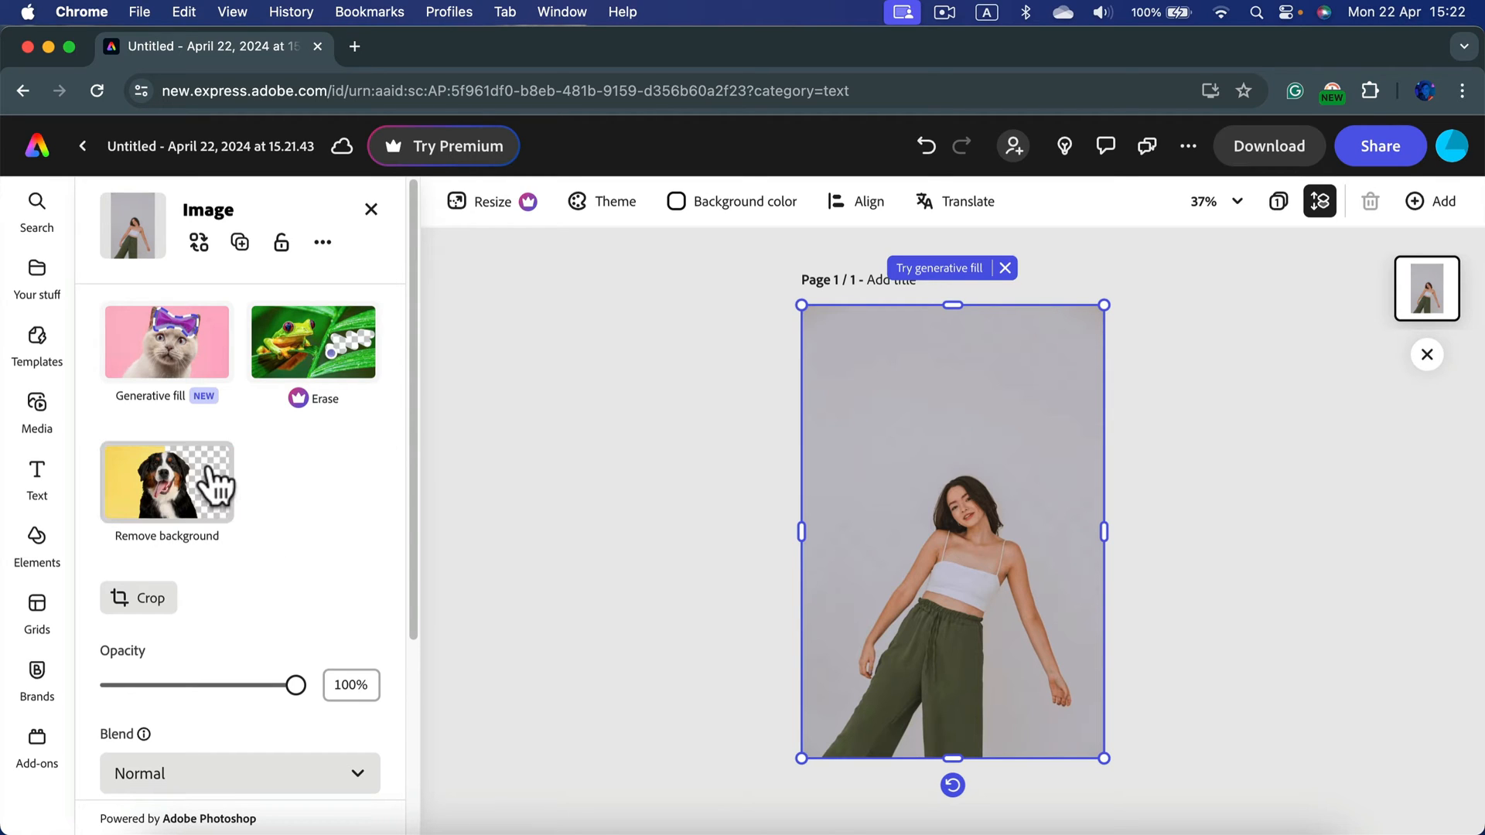
- Apply Remove background to the selected portrait, leaving the woman on a blank page
{"action": "left_click", "coordinate": [166, 480]}
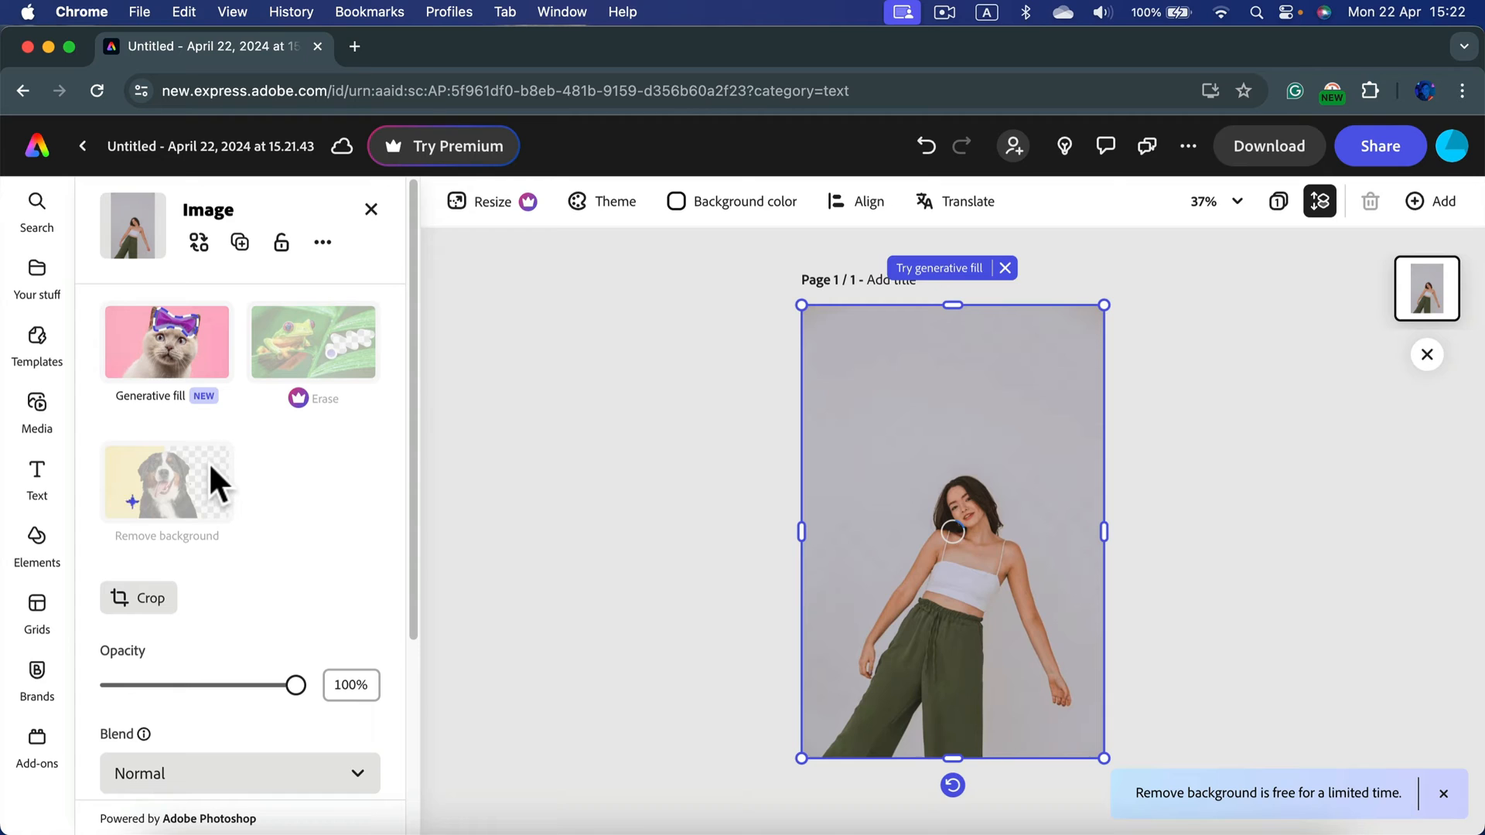
{"action": "left_click", "coordinate": [168, 481]}
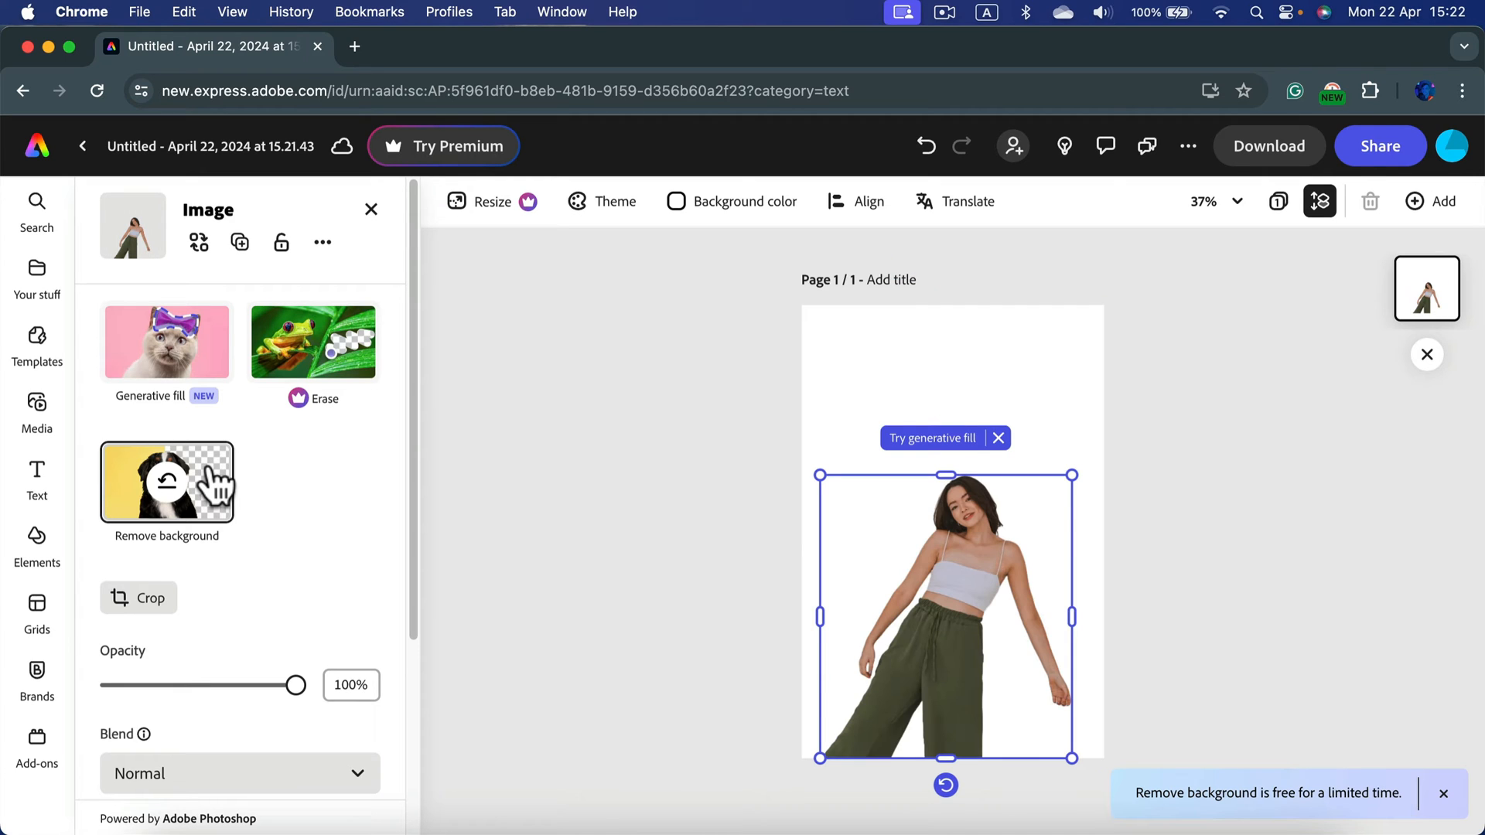
{"action": "mouse_move", "coordinate": [960, 402]}
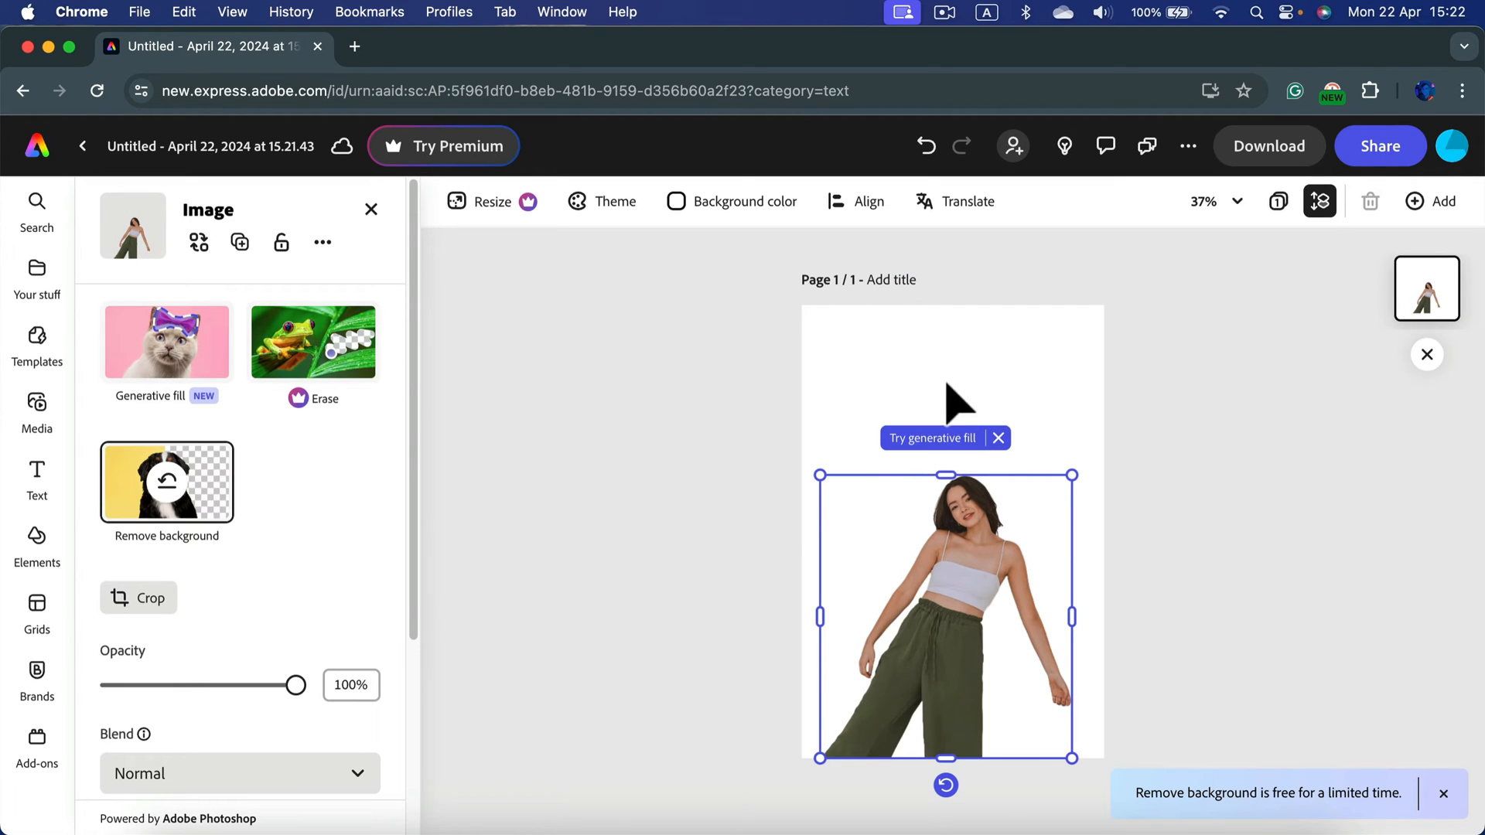
{"action": "mouse_move", "coordinate": [1076, 340]}
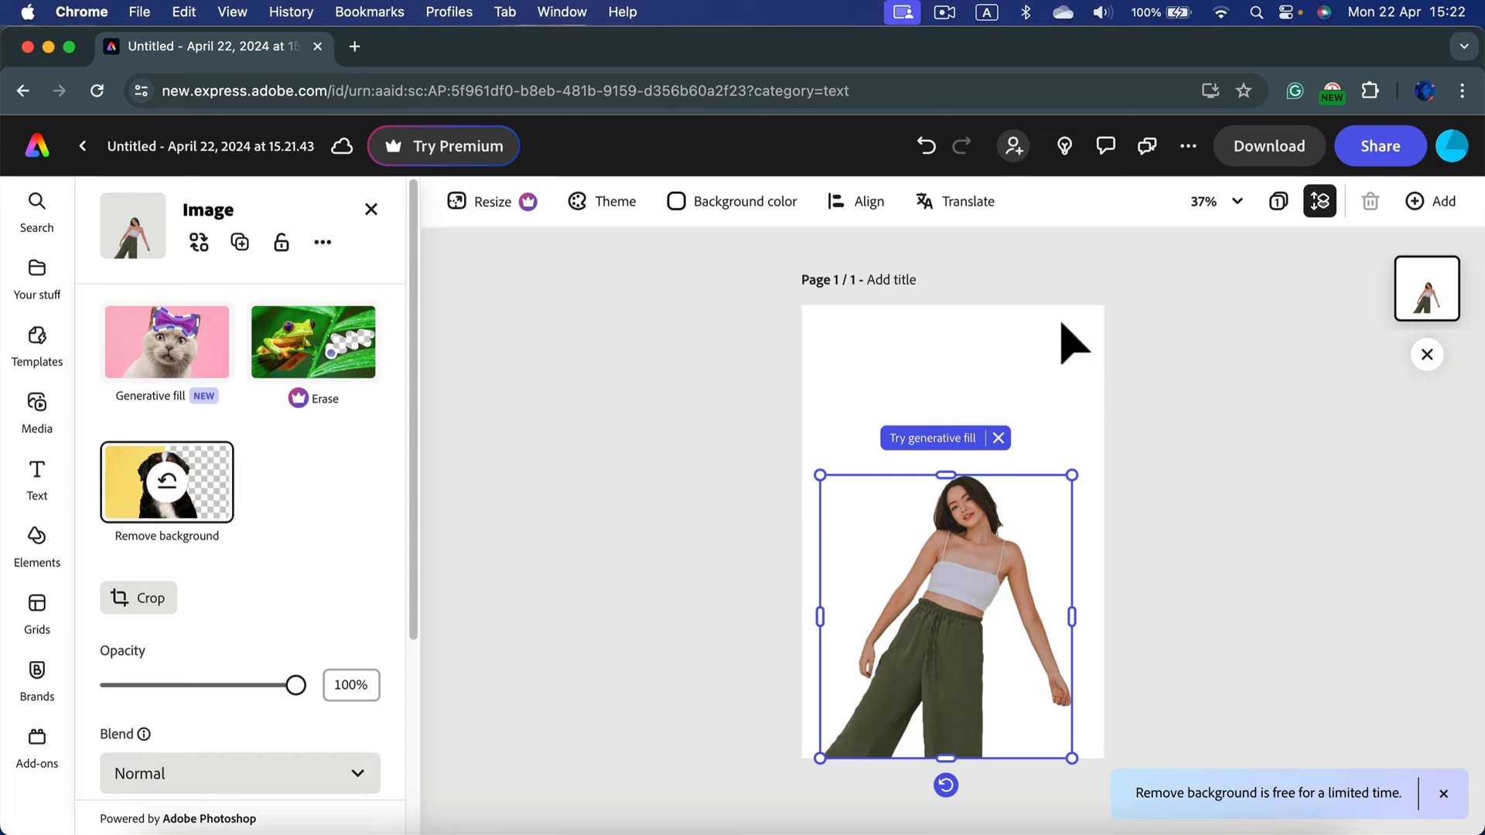
{"action": "mouse_move", "coordinate": [1303, 593]}
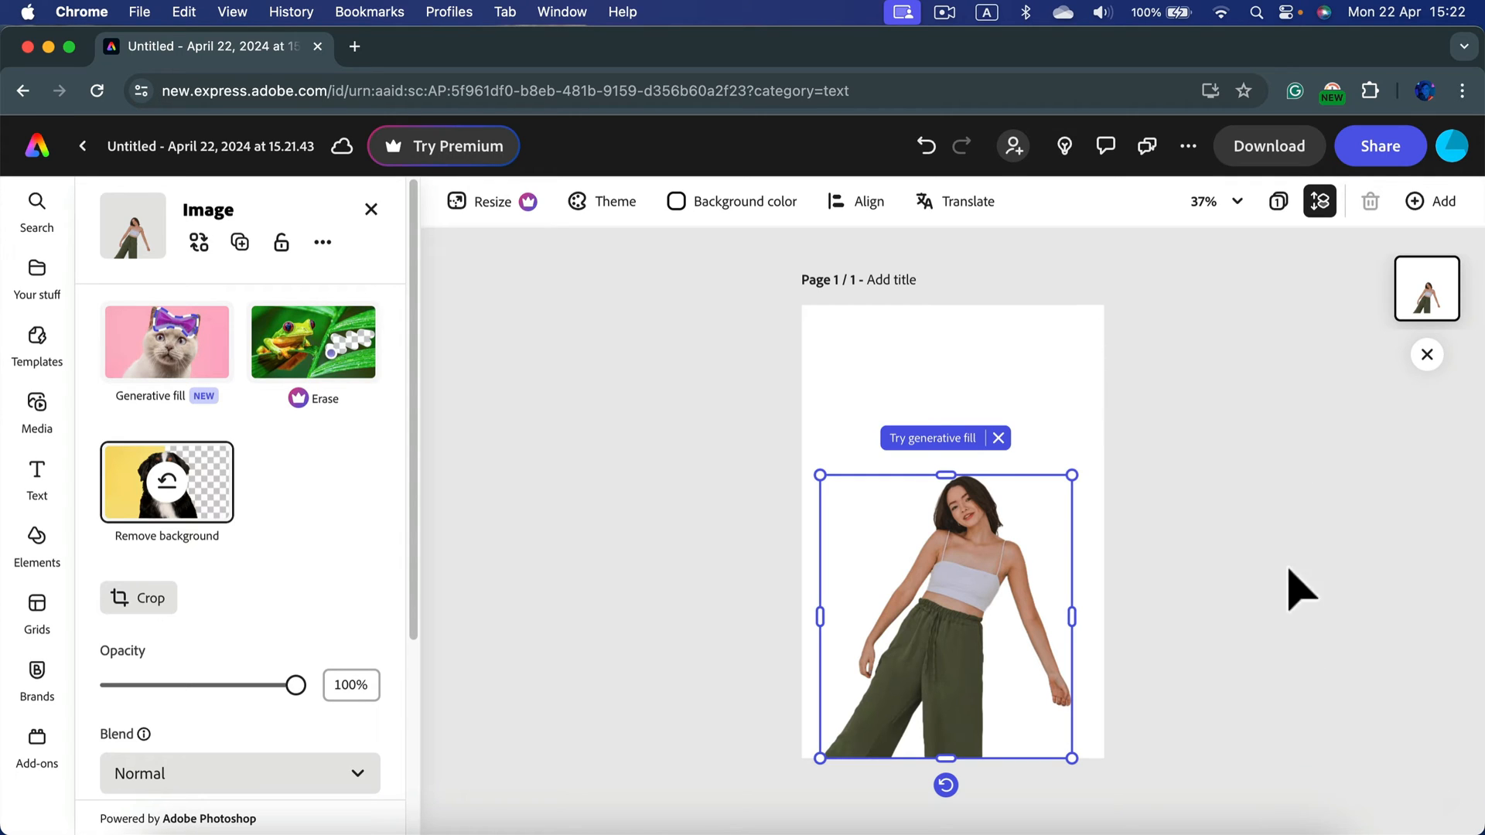
{"action": "mouse_move", "coordinate": [1124, 741]}
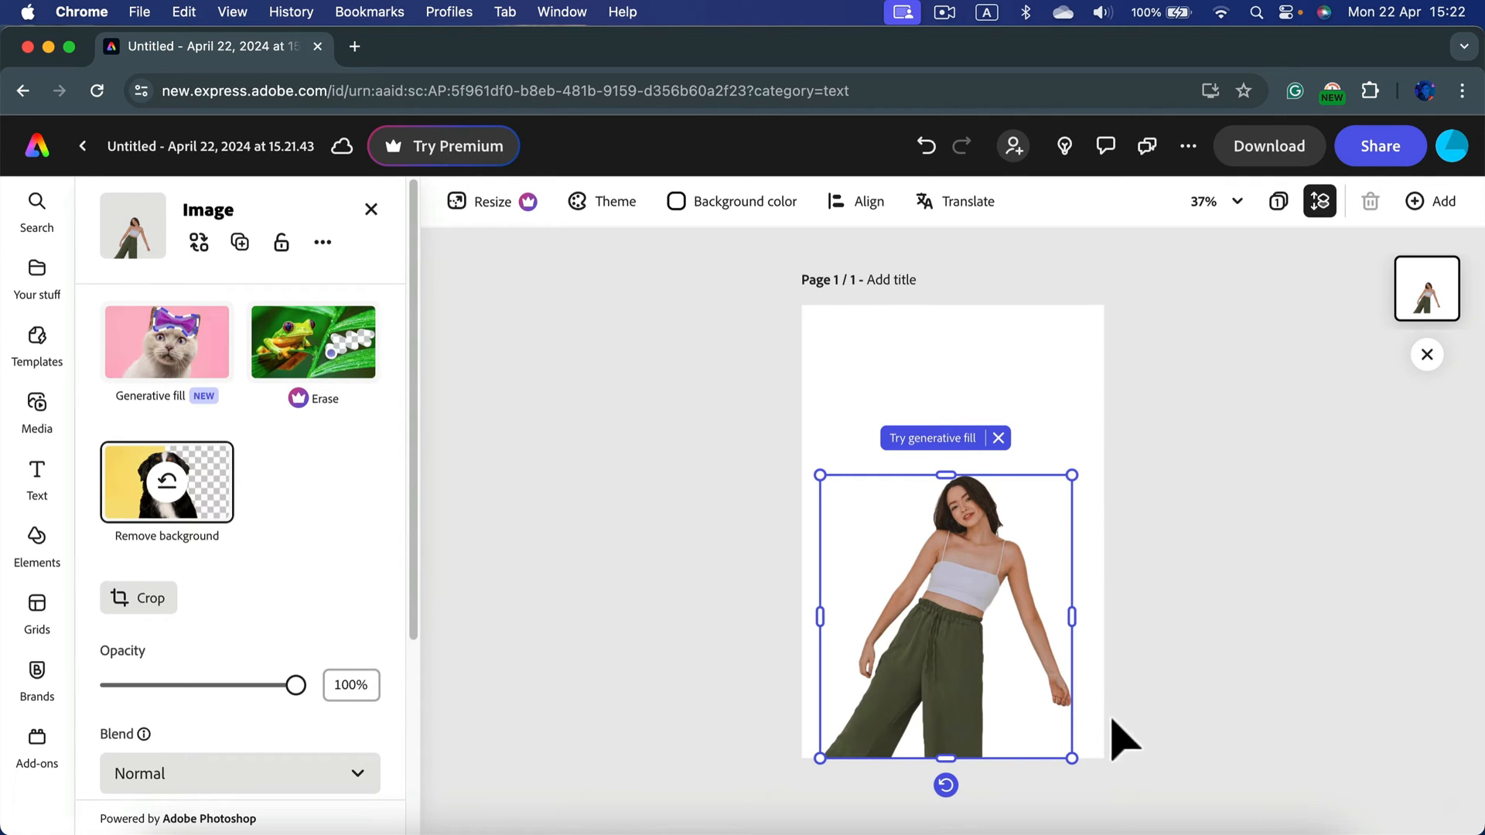
{"action": "mouse_move", "coordinate": [936, 424]}
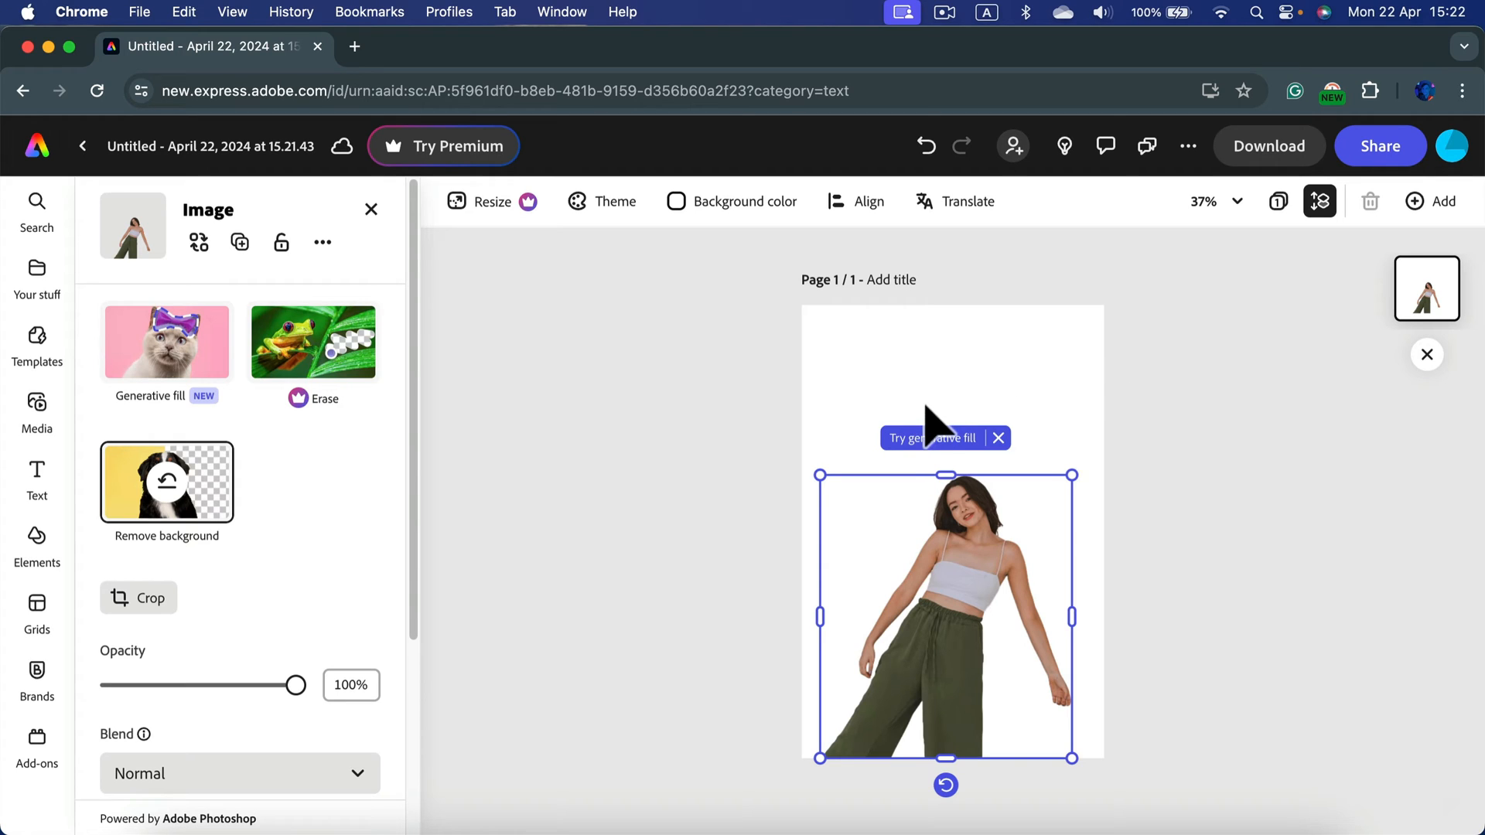
{"action": "mouse_move", "coordinate": [656, 433]}
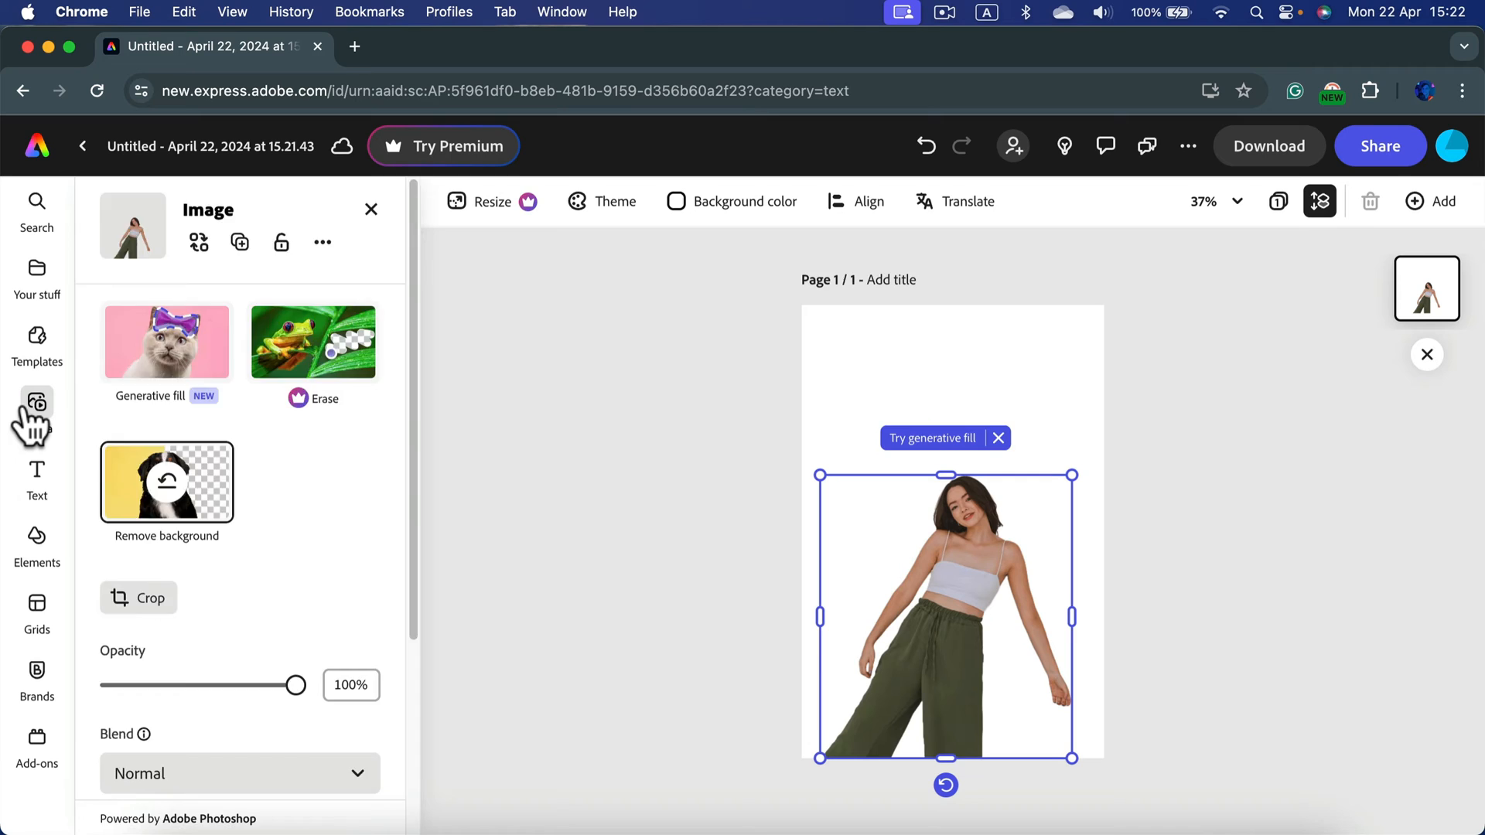
- Browse the Media stock photos down to the Abstract and textures collection
{"action": "left_click", "coordinate": [36, 402]}
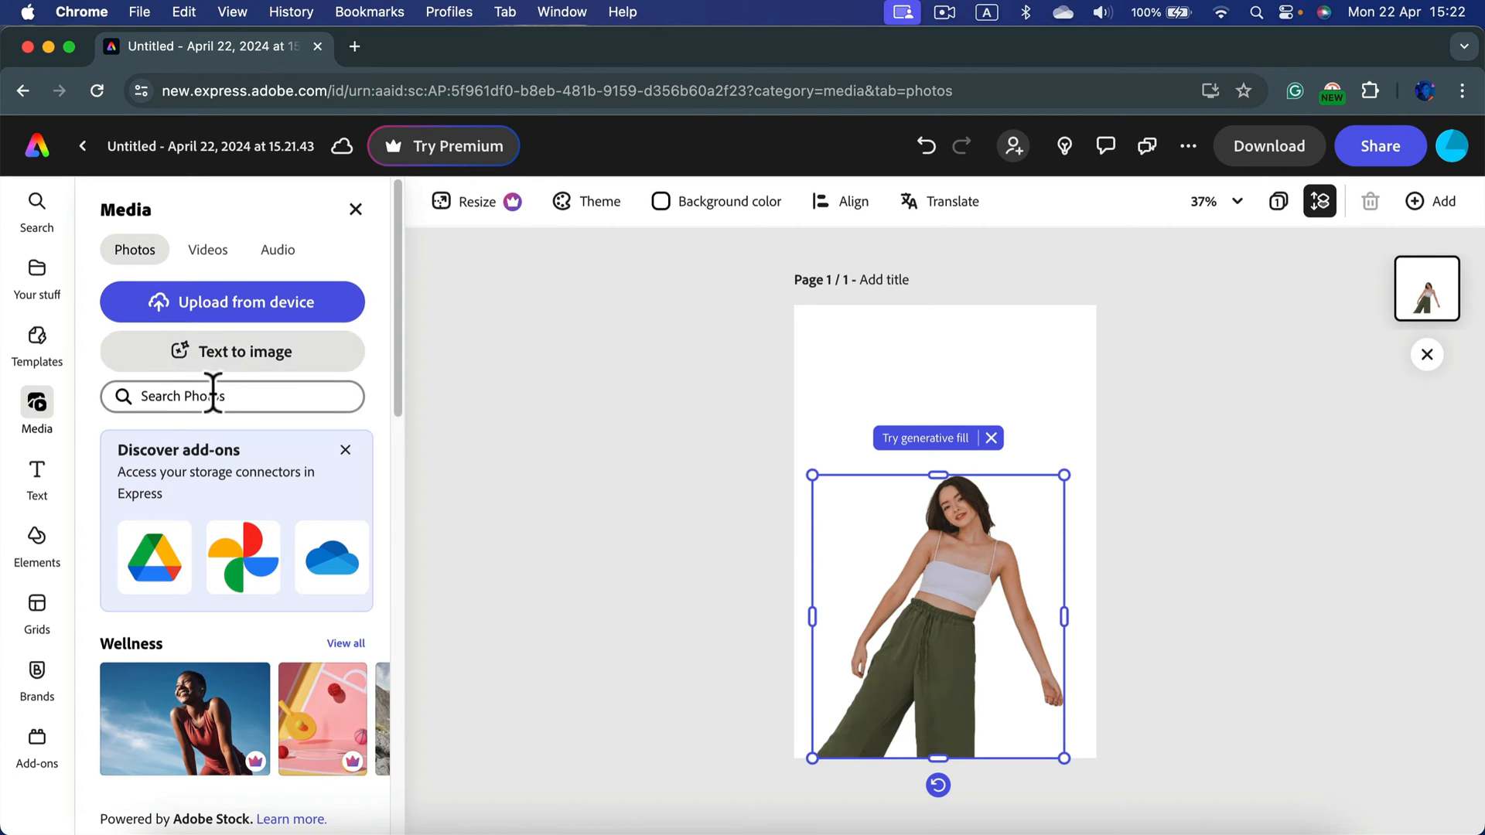
{"action": "mouse_move", "coordinate": [277, 403]}
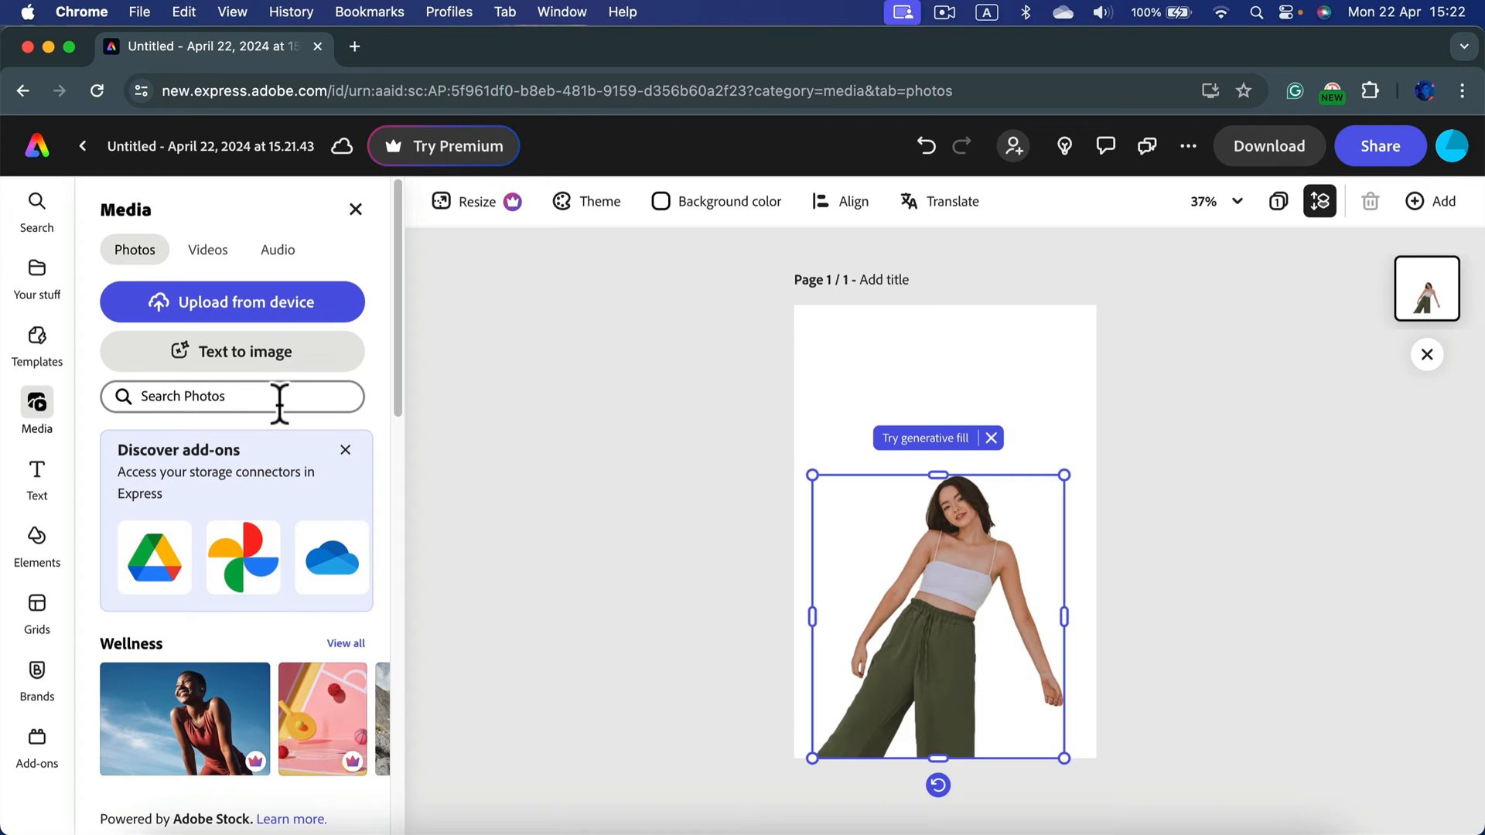
{"action": "mouse_move", "coordinate": [277, 404]}
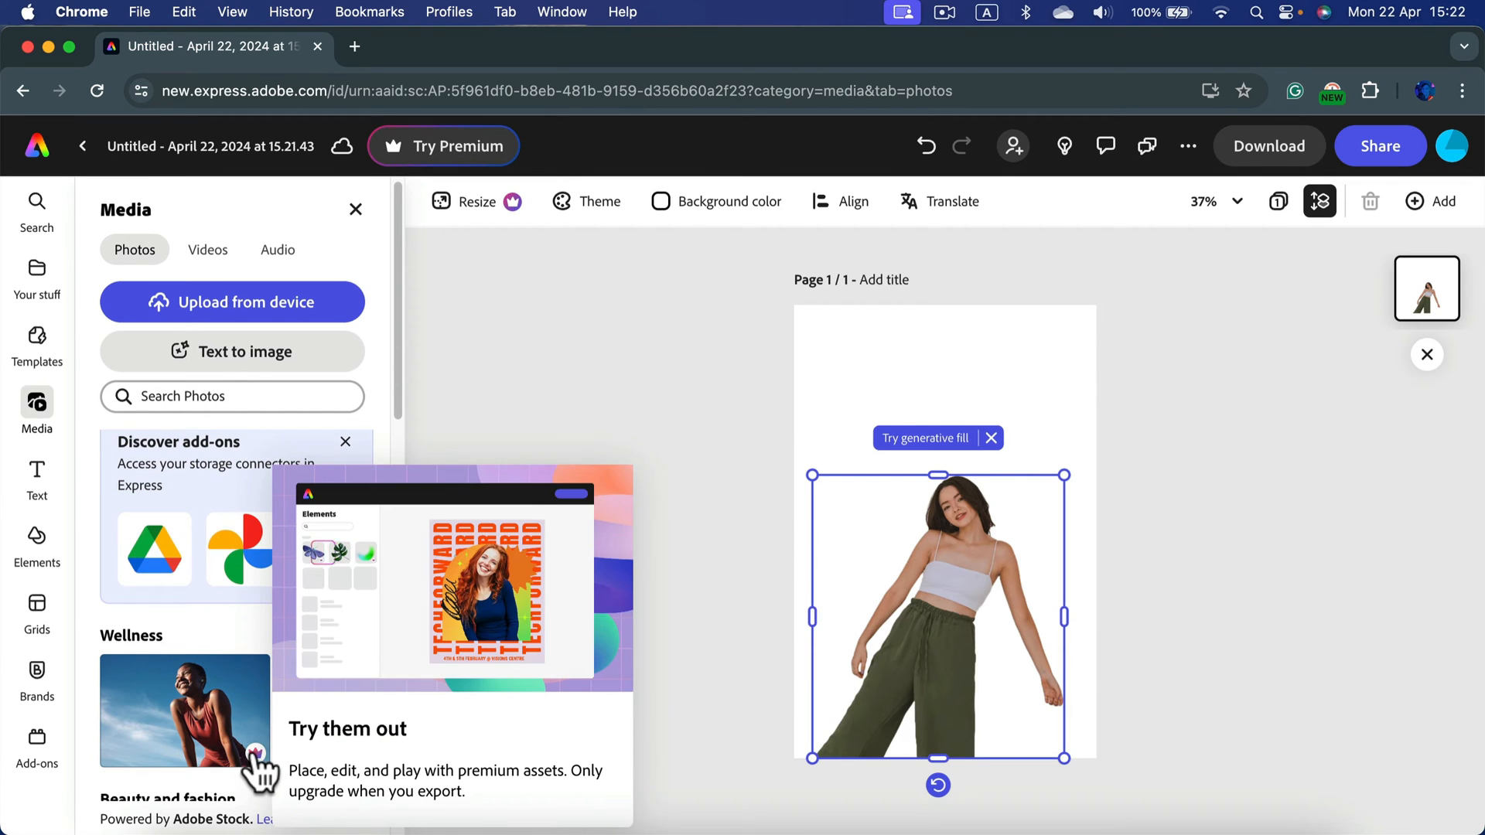
{"action": "left_click", "coordinate": [345, 443]}
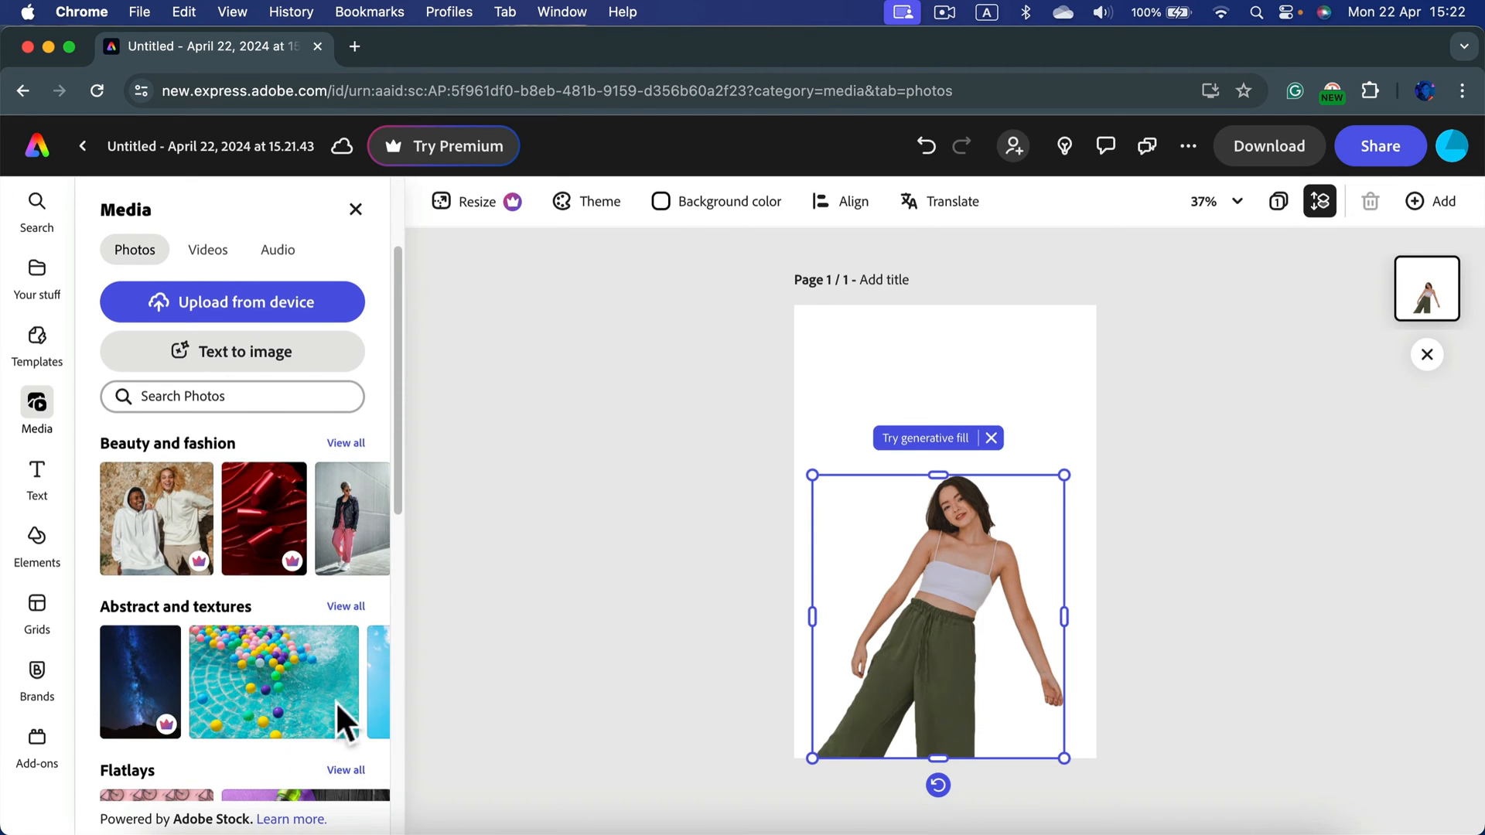
{"action": "scroll", "scroll_direction": "down", "scroll_amount": 3}
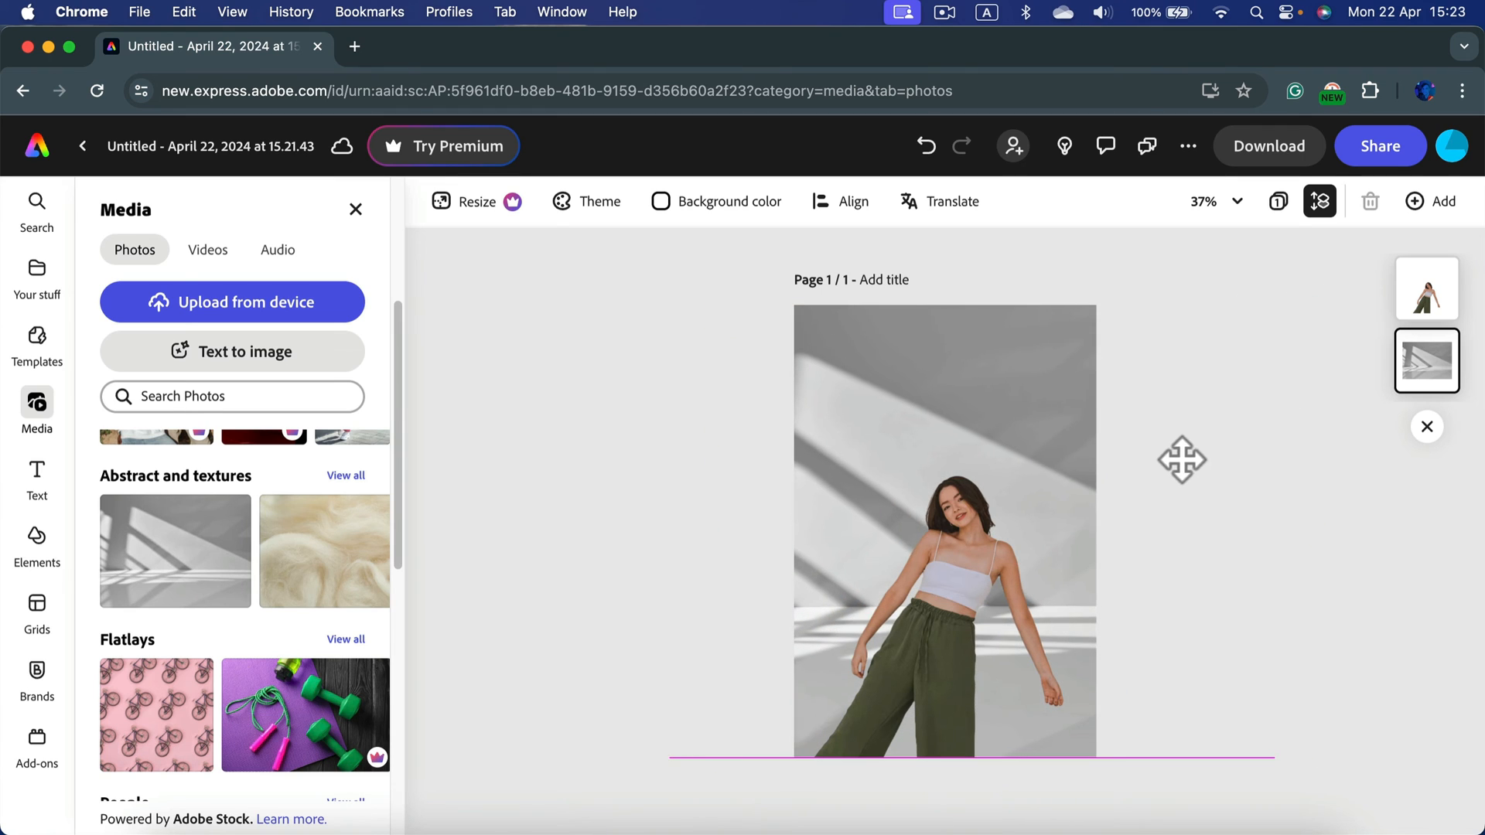
- Place the grey sunlit room stock photo as the background behind the cut-out woman
{"action": "left_click", "coordinate": [944, 531]}
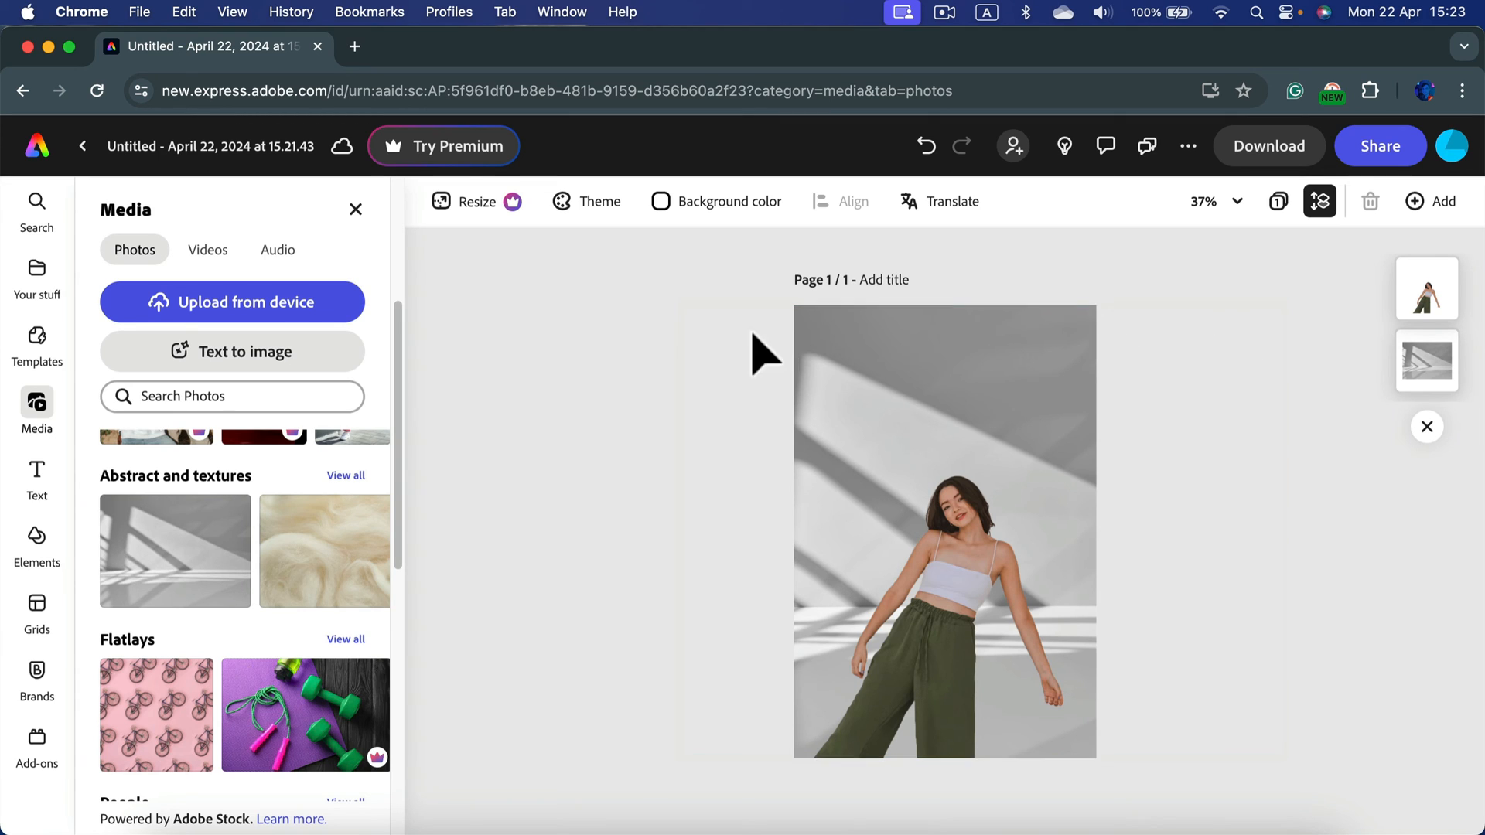
{"action": "left_click", "coordinate": [937, 616]}
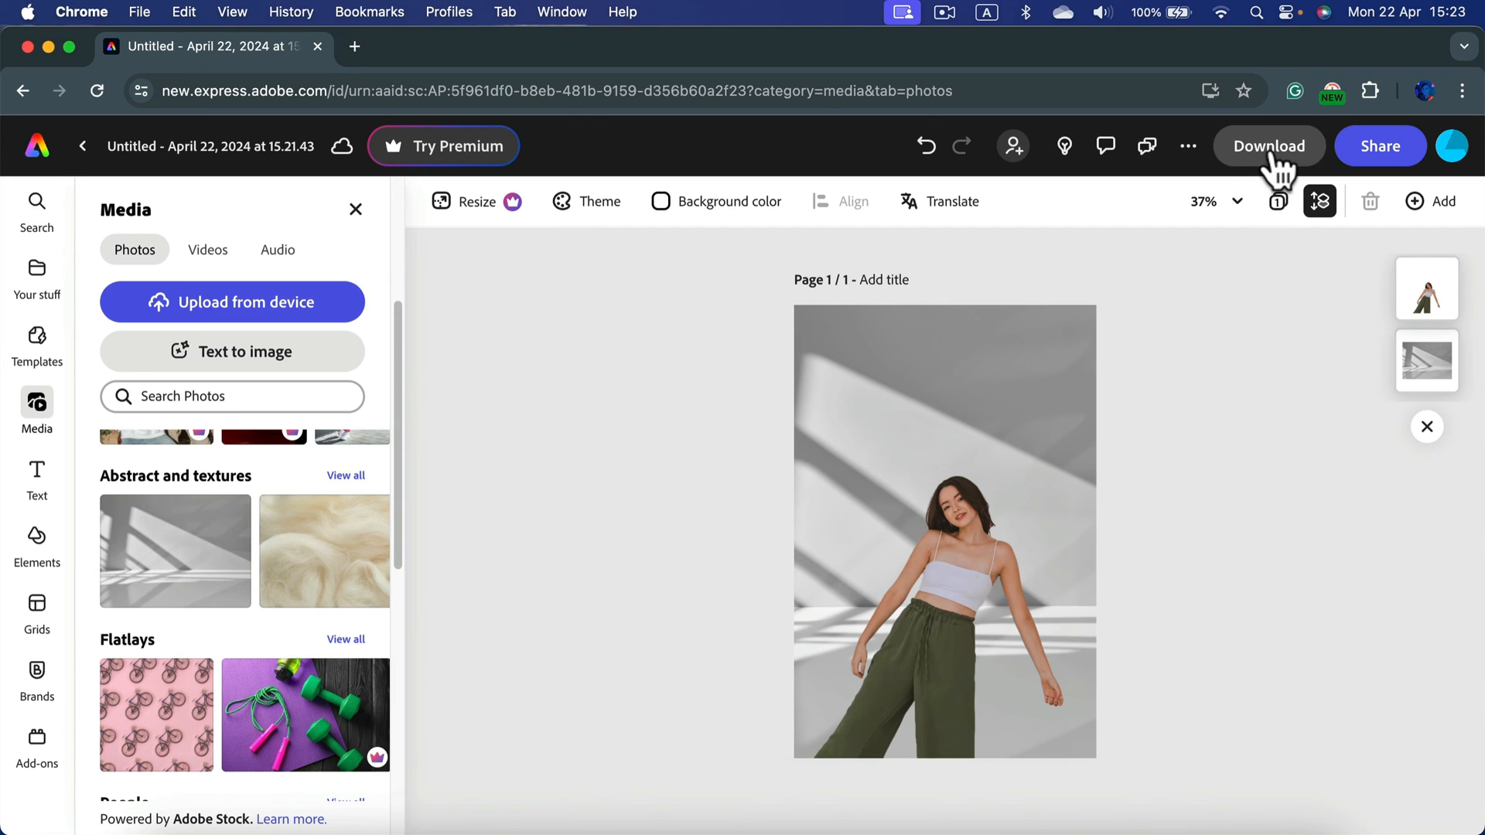
- Download the composite as PNG (Best for images) and dismiss the completion popup
{"action": "left_click", "coordinate": [1268, 145]}
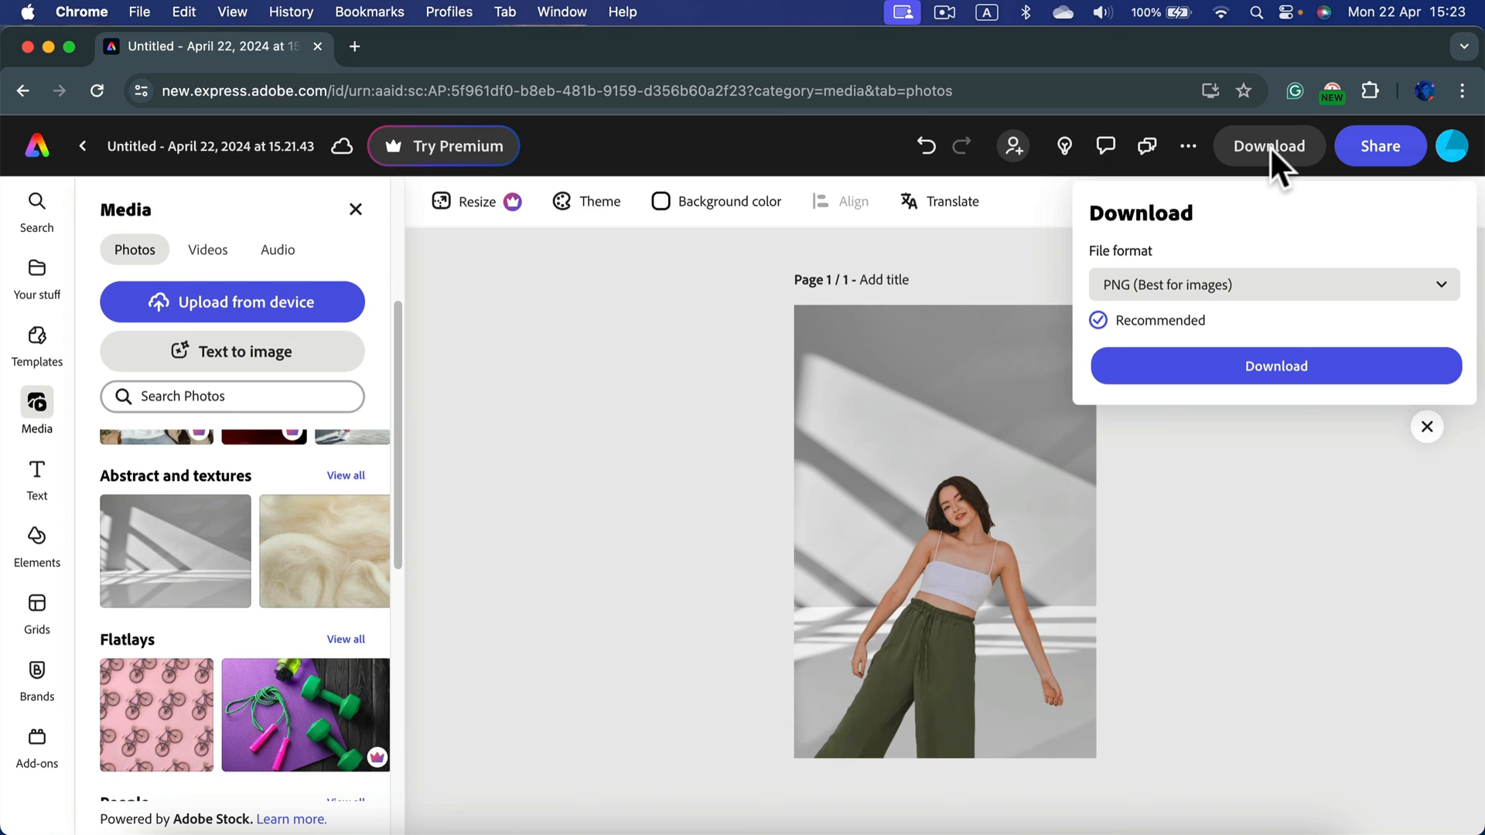
{"action": "left_click", "coordinate": [1273, 285]}
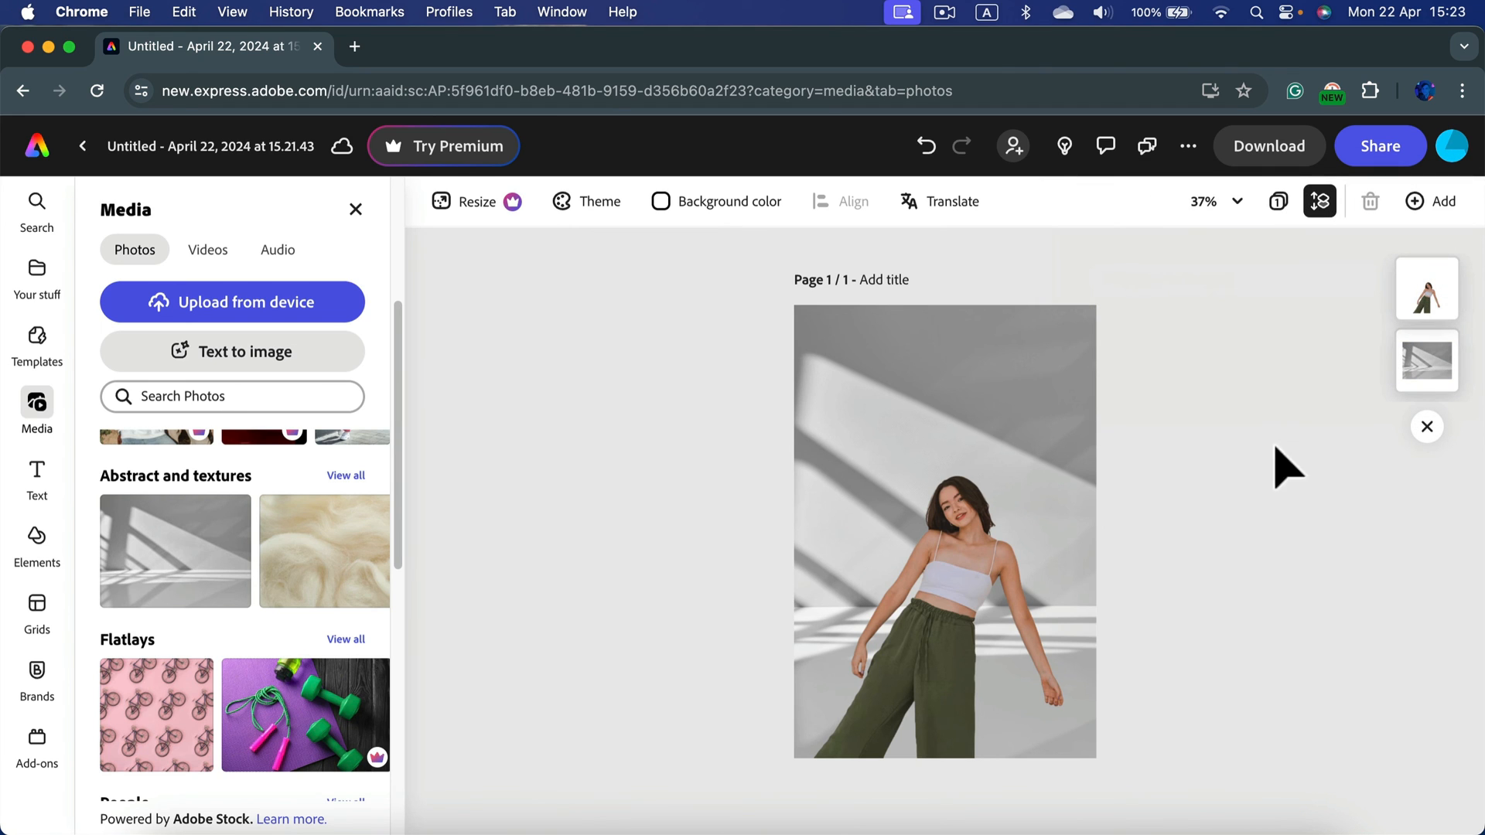
{"action": "left_click", "coordinate": [1268, 146]}
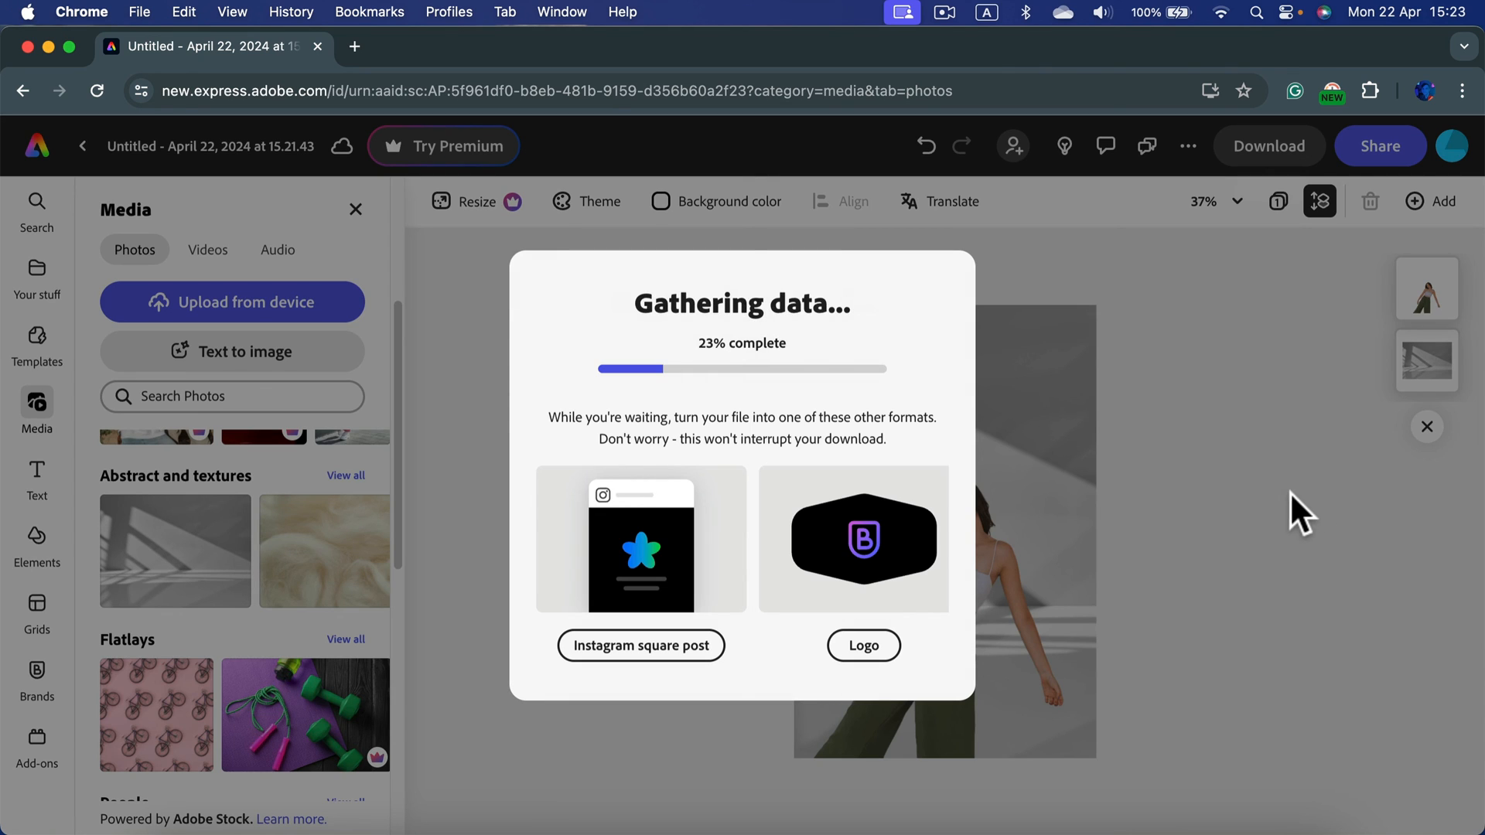
{"action": "left_click", "coordinate": [1390, 92]}
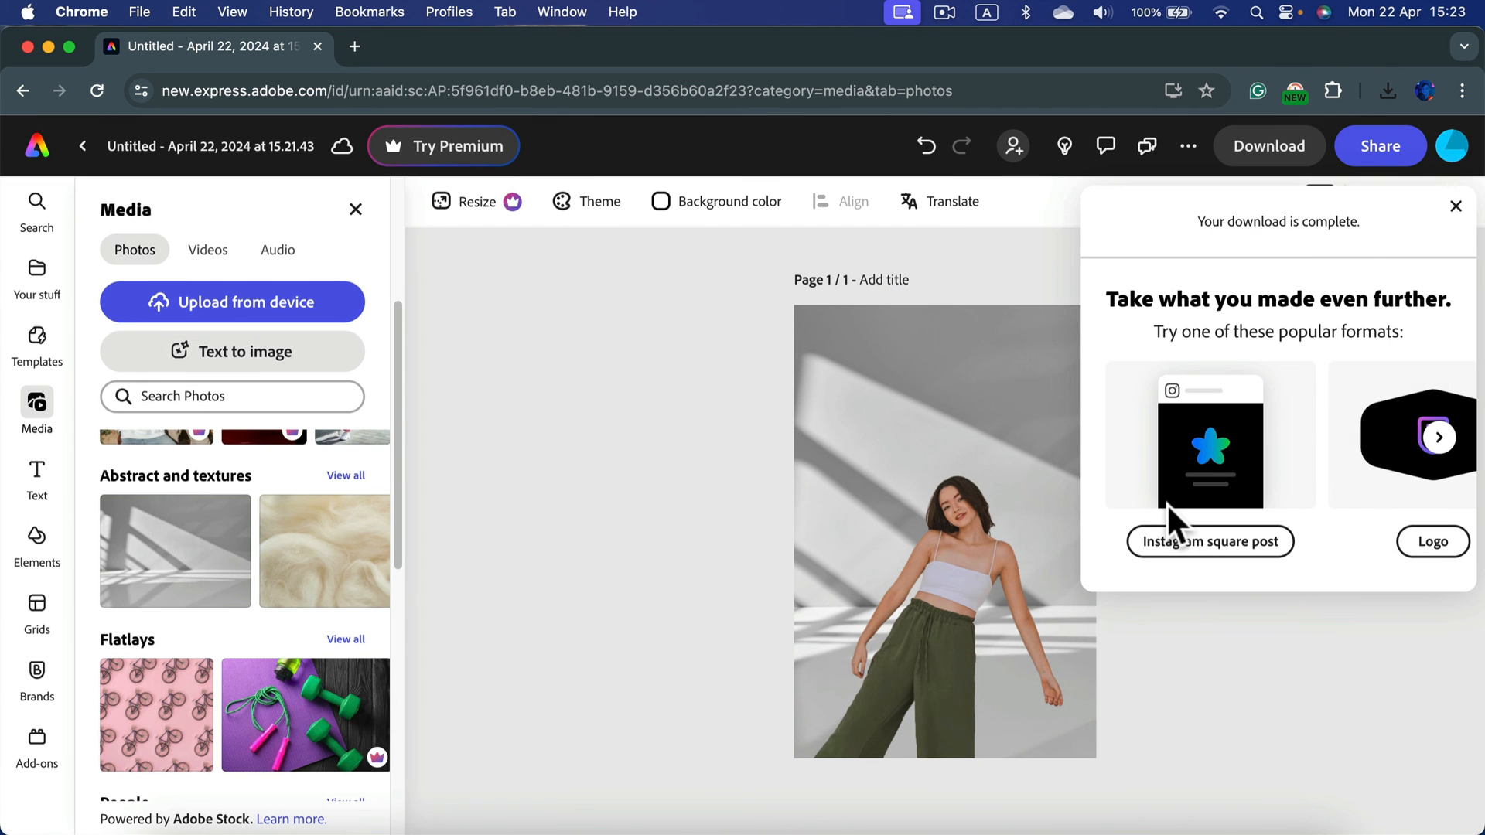
{"action": "left_click", "coordinate": [1458, 206]}
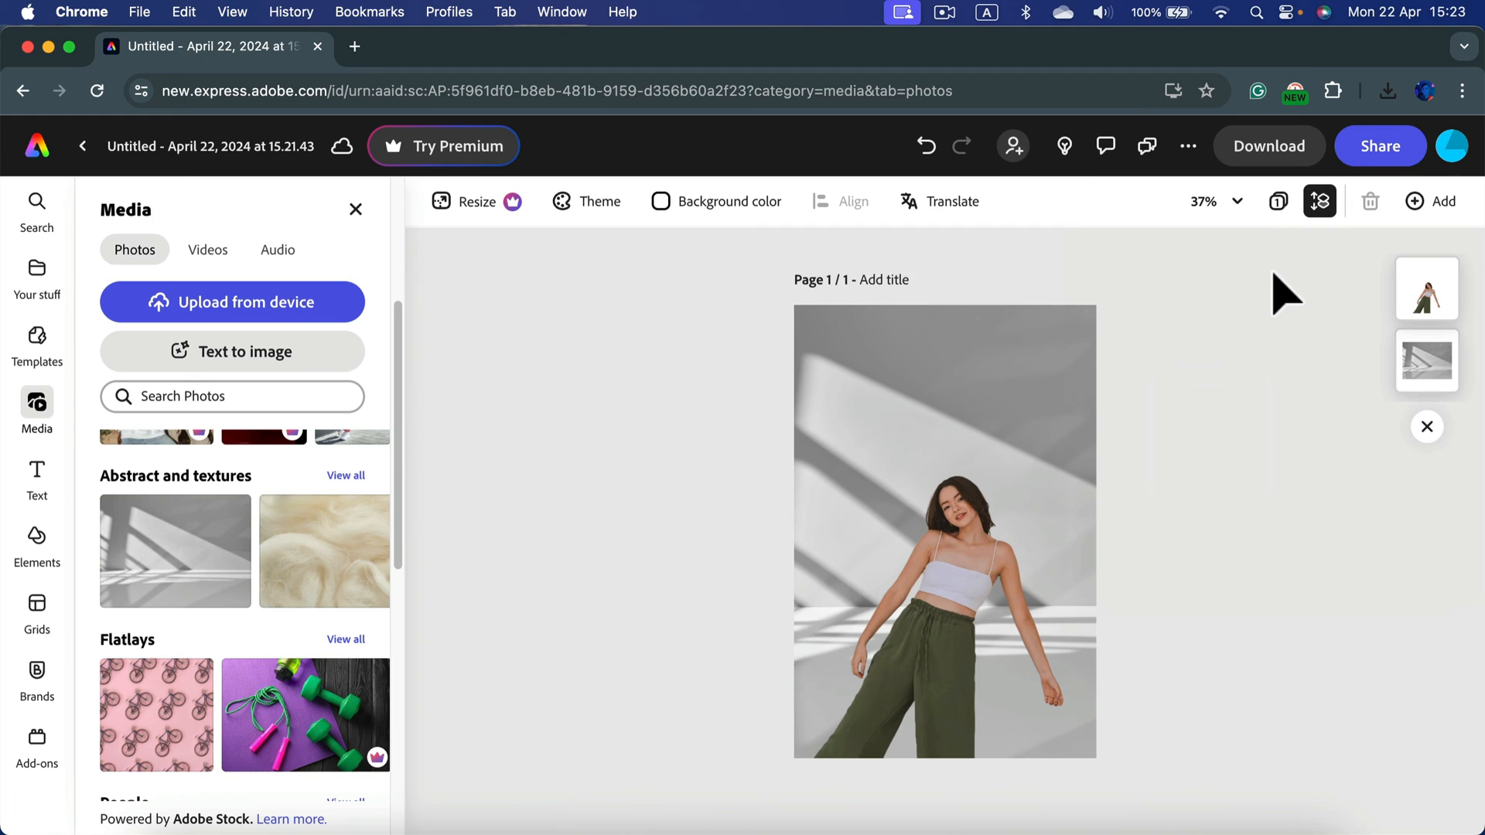